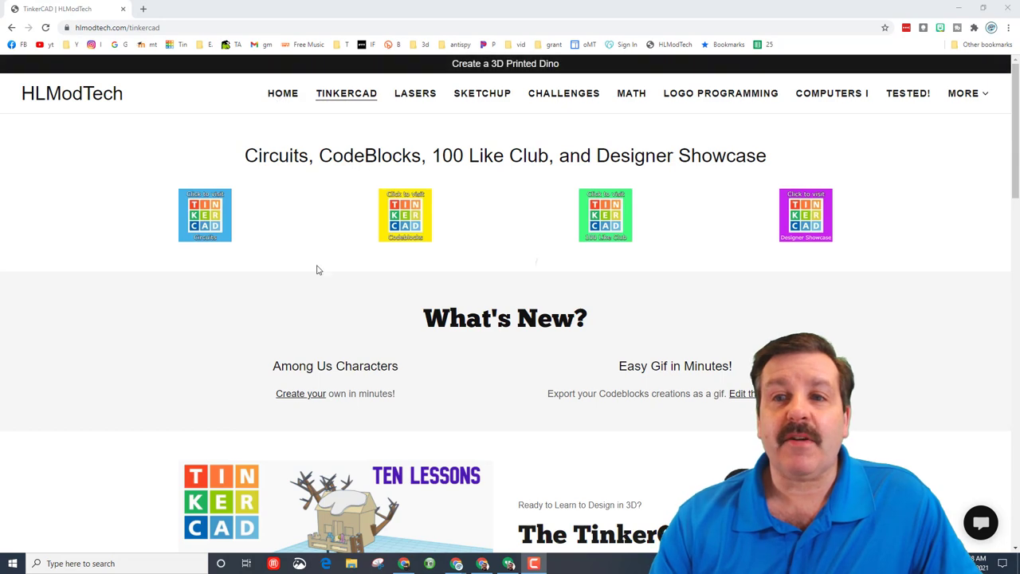
{"action": "mouse_move", "coordinate": [815, 223]}
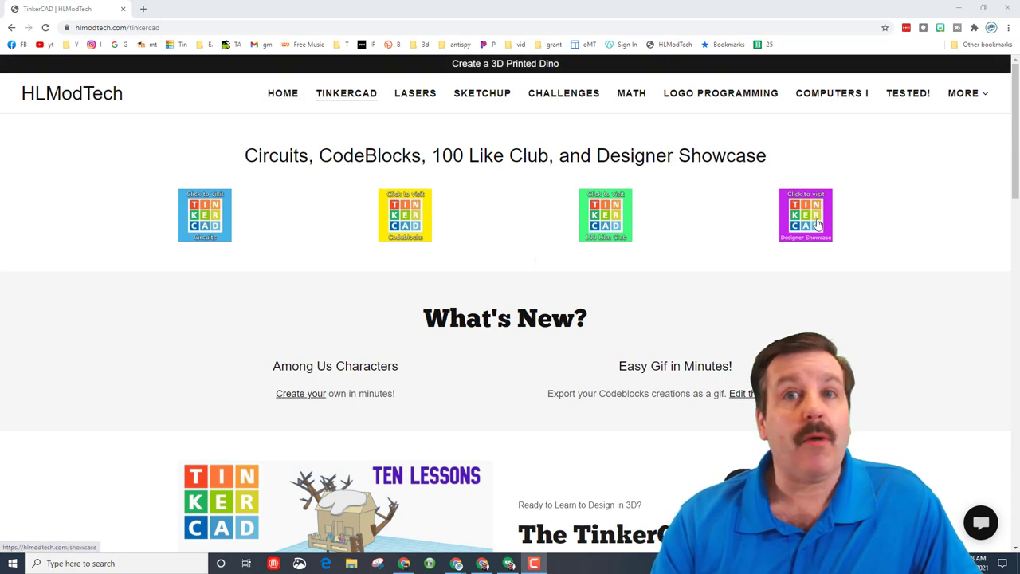
Open HLModTech's Designer Showcase page and scroll through its episodes and designer shout outs.
{"action": "left_click", "coordinate": [805, 215]}
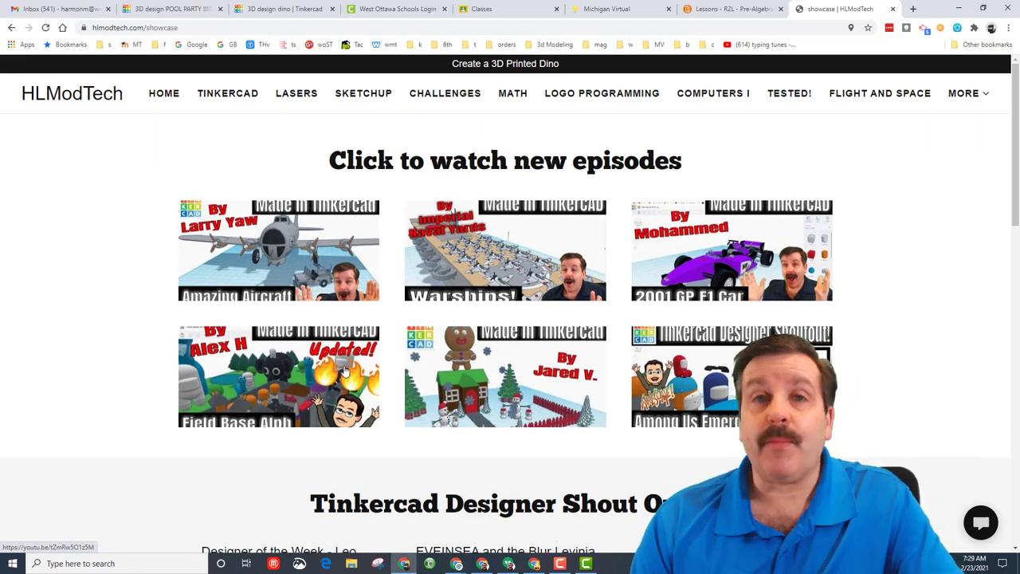
{"action": "scroll", "scroll_direction": "down", "scroll_amount": 3}
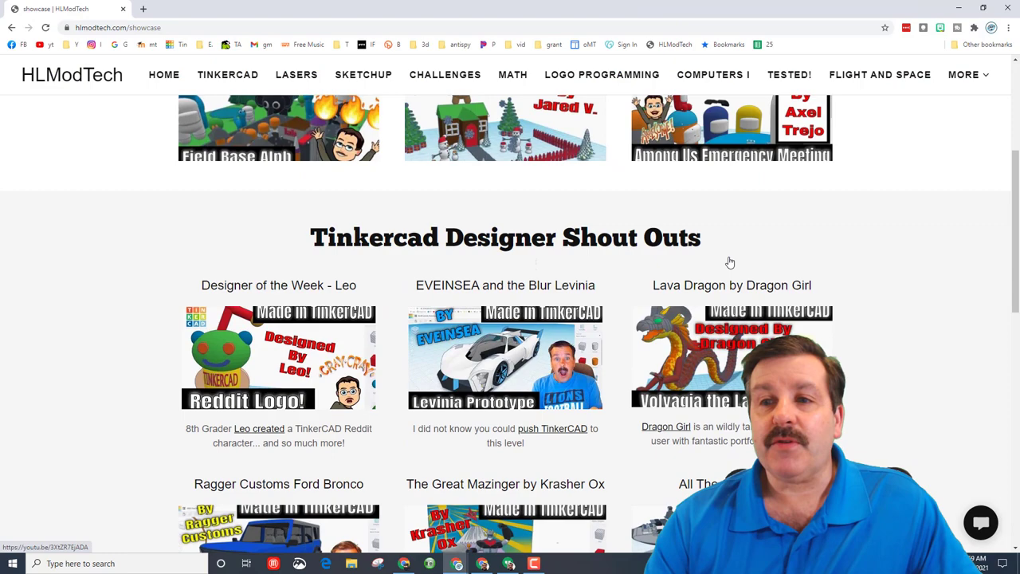
{"action": "scroll", "scroll_direction": "down", "scroll_amount": 3}
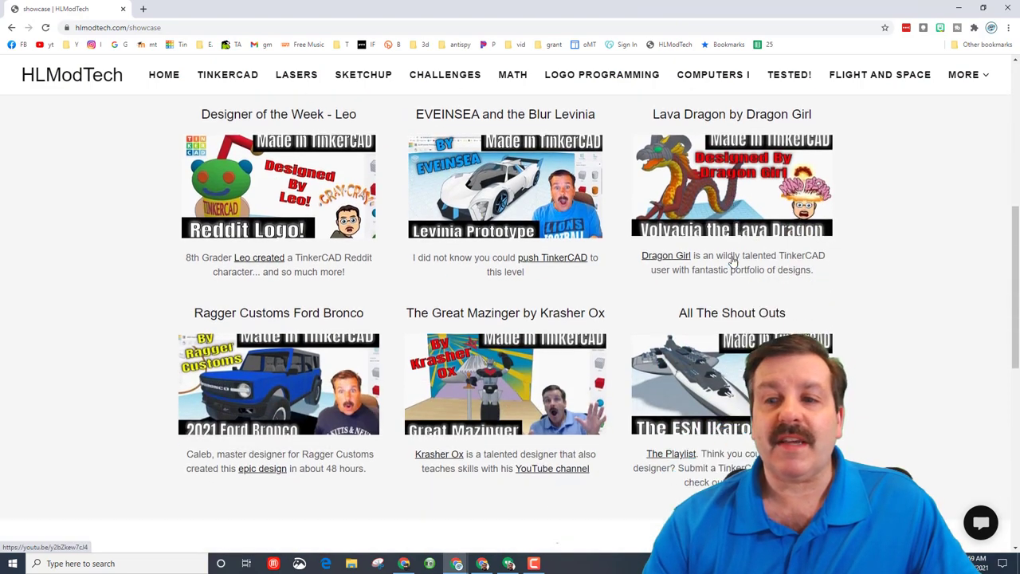
{"action": "scroll", "scroll_direction": "down", "scroll_amount": 3}
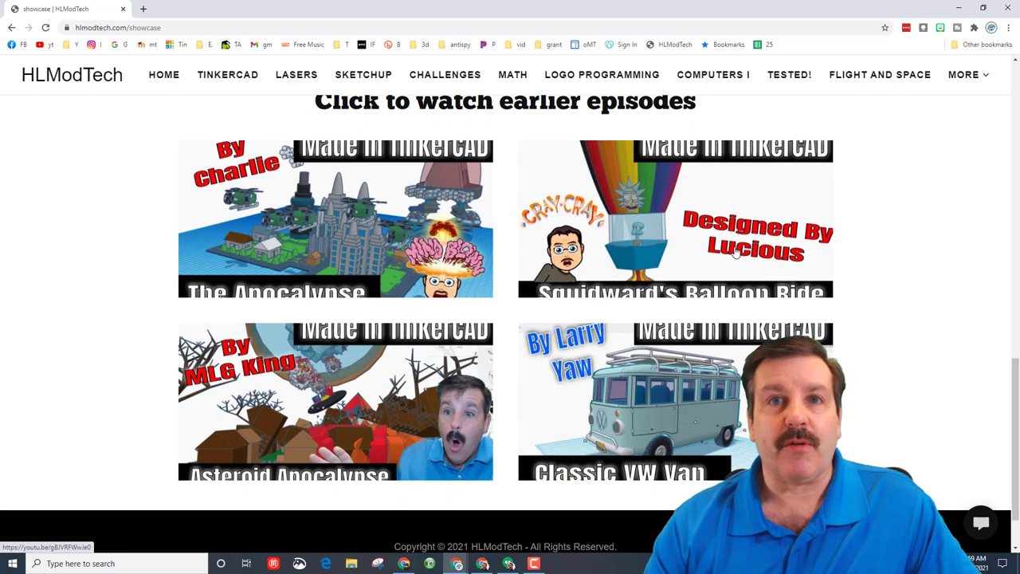
{"action": "scroll", "scroll_direction": "up", "scroll_amount": 3}
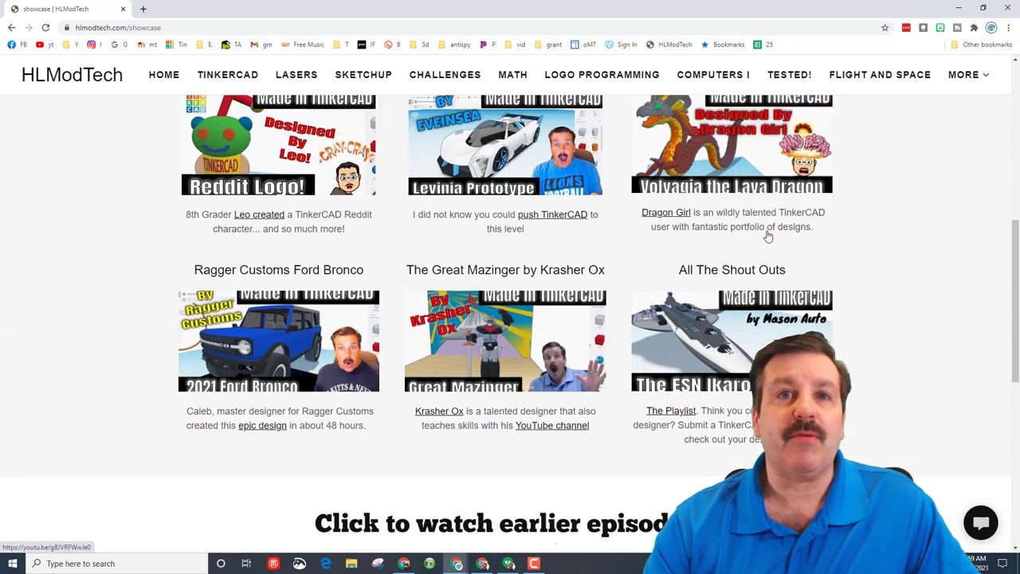
{"action": "scroll", "scroll_direction": "up", "scroll_amount": 3}
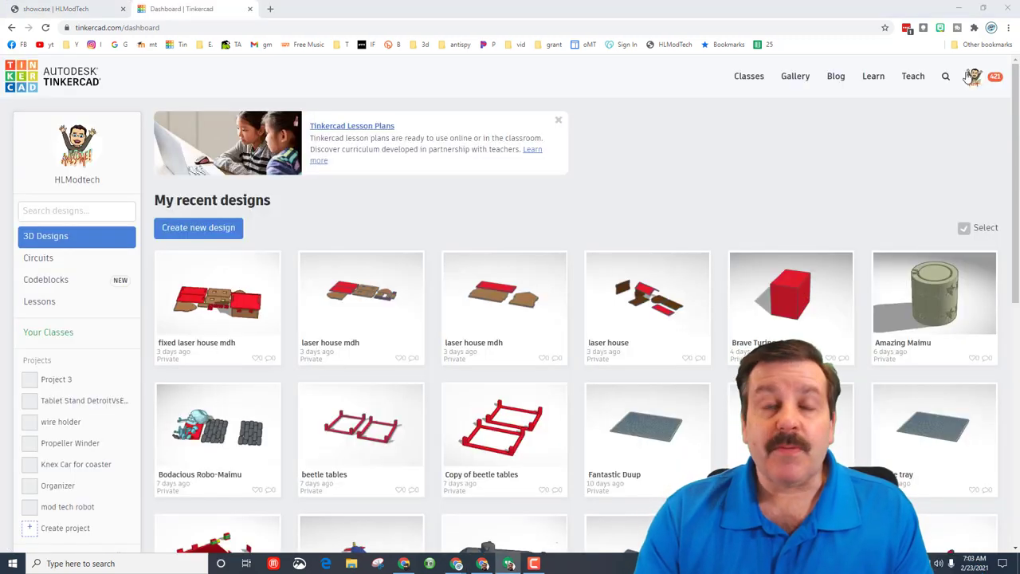
{"action": "mouse_move", "coordinate": [763, 222]}
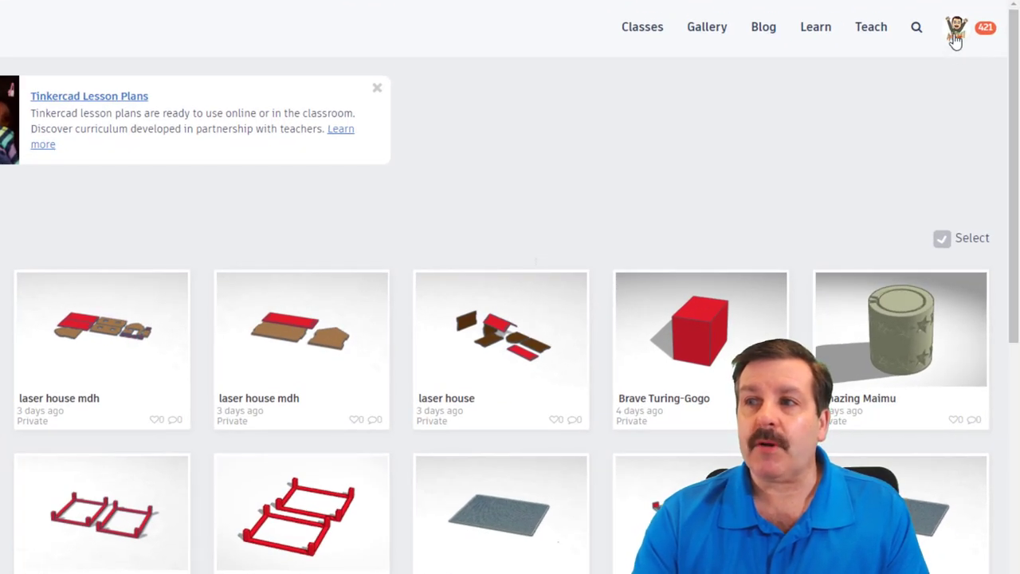
Open the account dropdown from the profile avatar at the top right.
{"action": "left_click", "coordinate": [956, 27]}
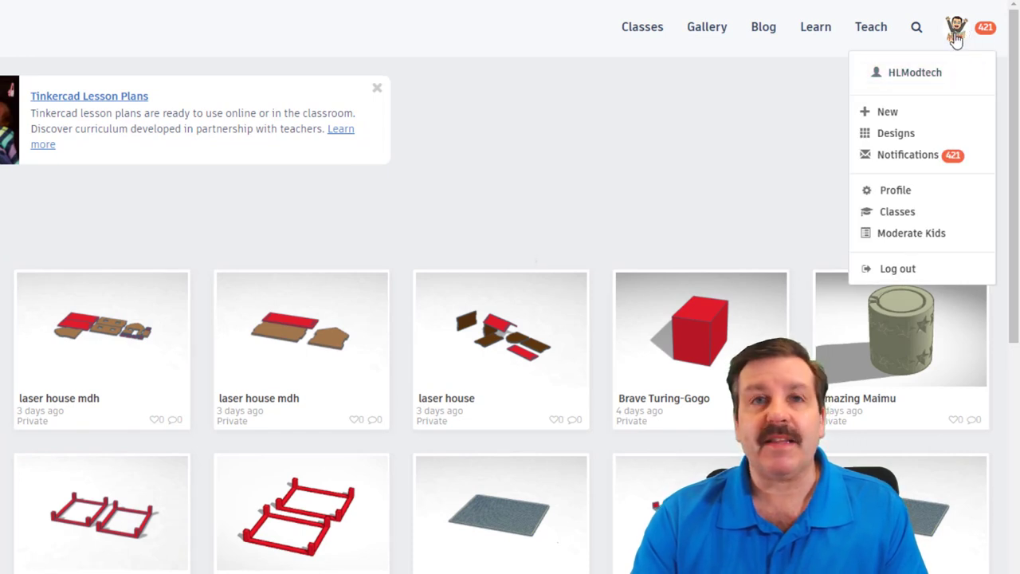
{"action": "mouse_move", "coordinate": [896, 190]}
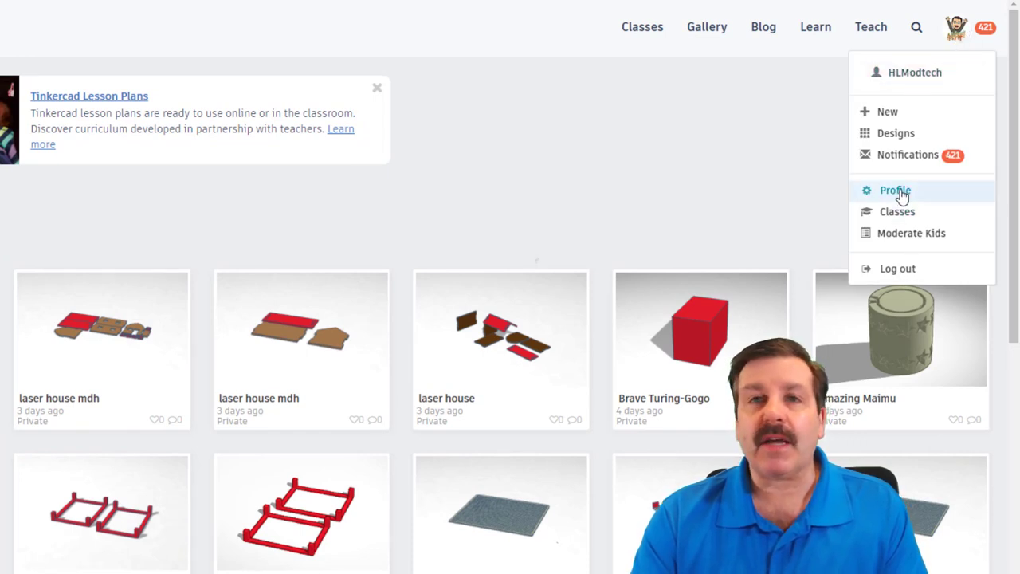
Choose Profile and scroll down to the About you description box.
{"action": "left_click", "coordinate": [896, 190]}
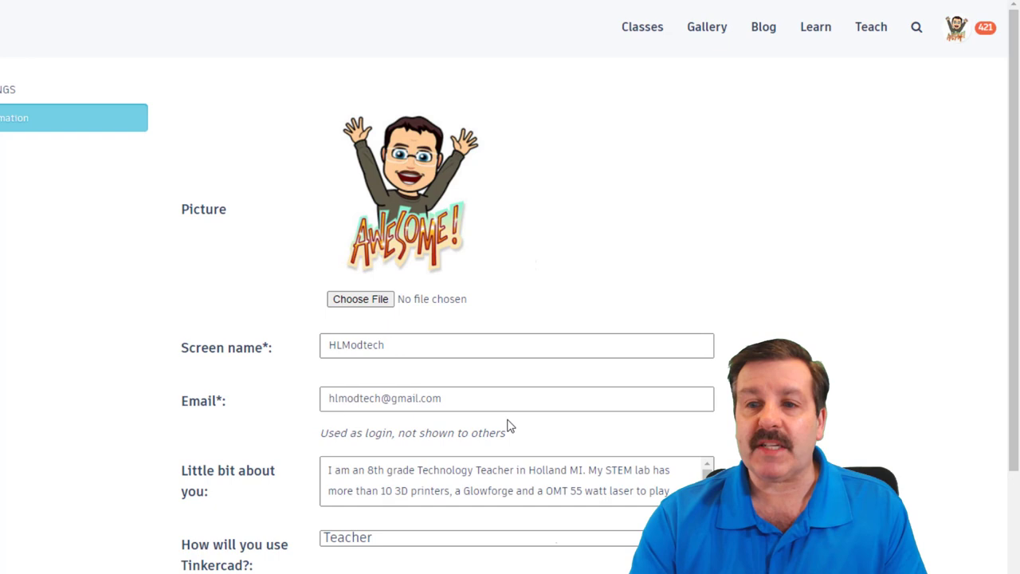
{"action": "scroll", "scroll_direction": "down", "scroll_amount": 3}
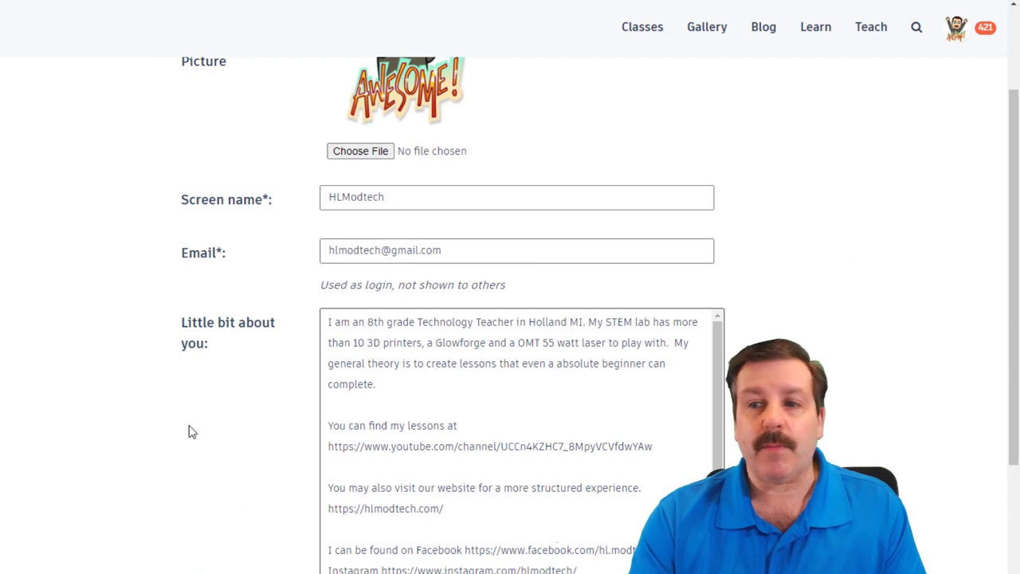
{"action": "mouse_move", "coordinate": [829, 141]}
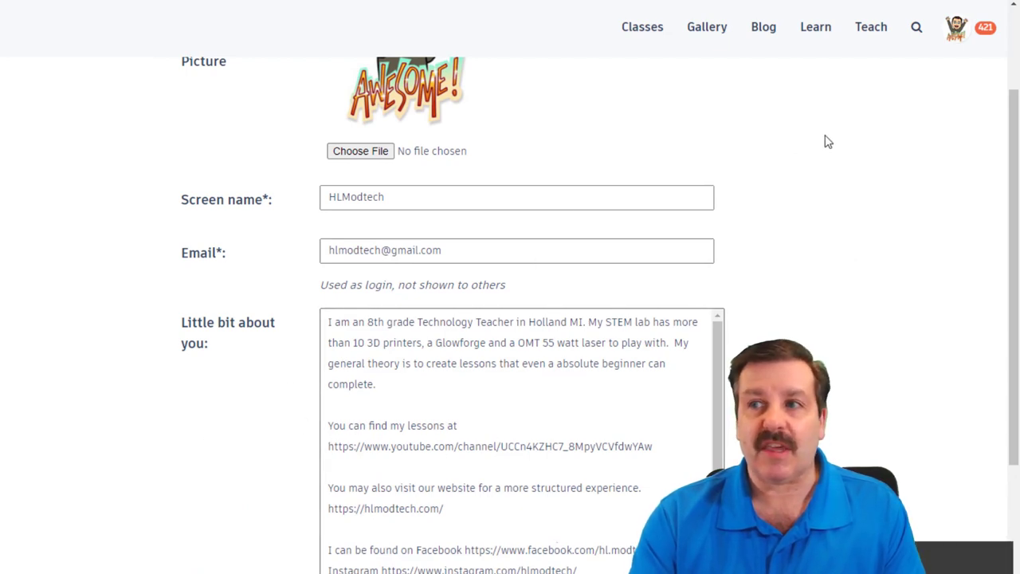
{"action": "mouse_move", "coordinate": [532, 279]}
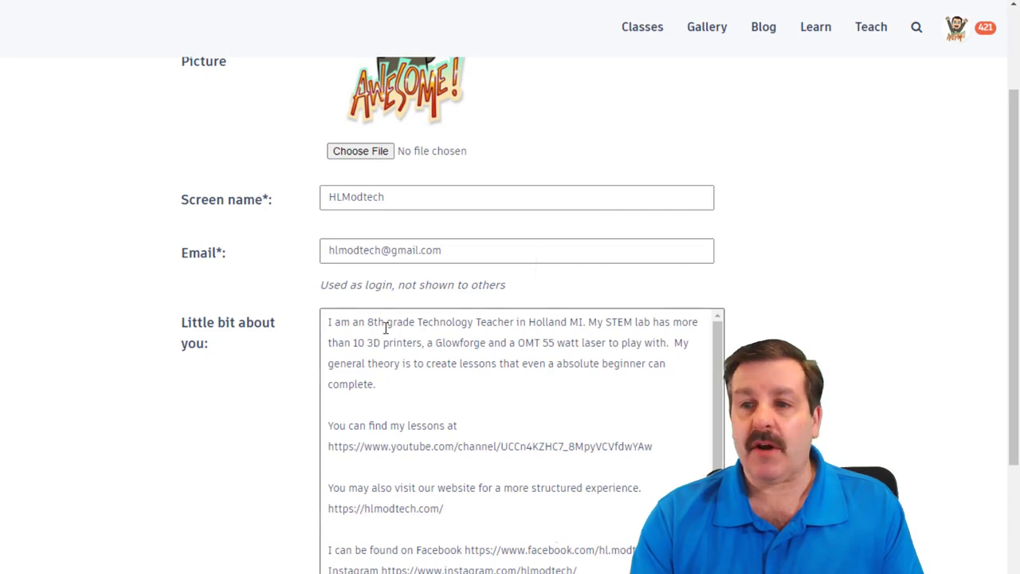
Return to the dashboard and open Properties for the beetle tables design.
{"action": "left_click", "coordinate": [195, 9]}
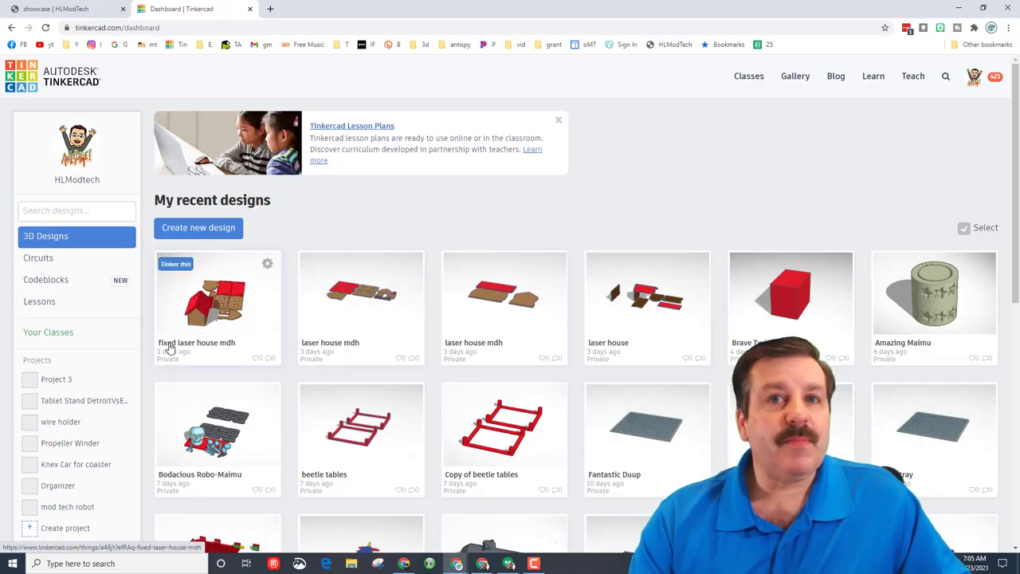
{"action": "mouse_move", "coordinate": [362, 410]}
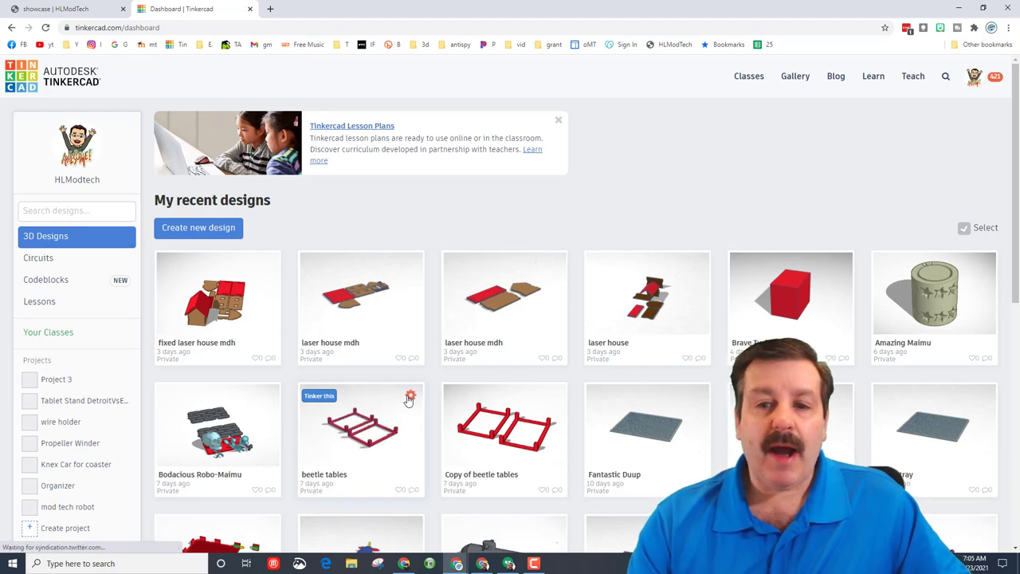
{"action": "left_click", "coordinate": [410, 397]}
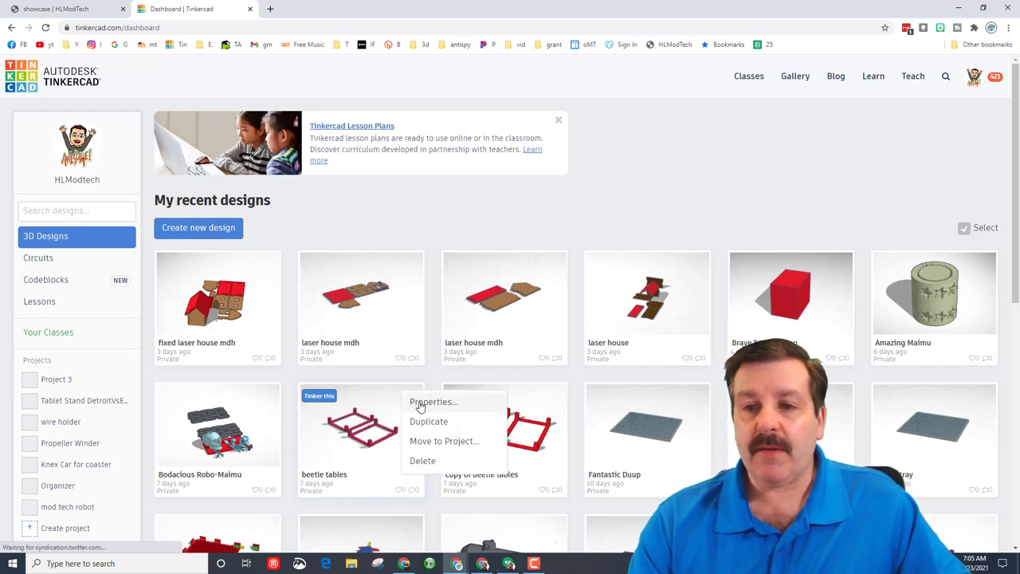
{"action": "left_click", "coordinate": [432, 401]}
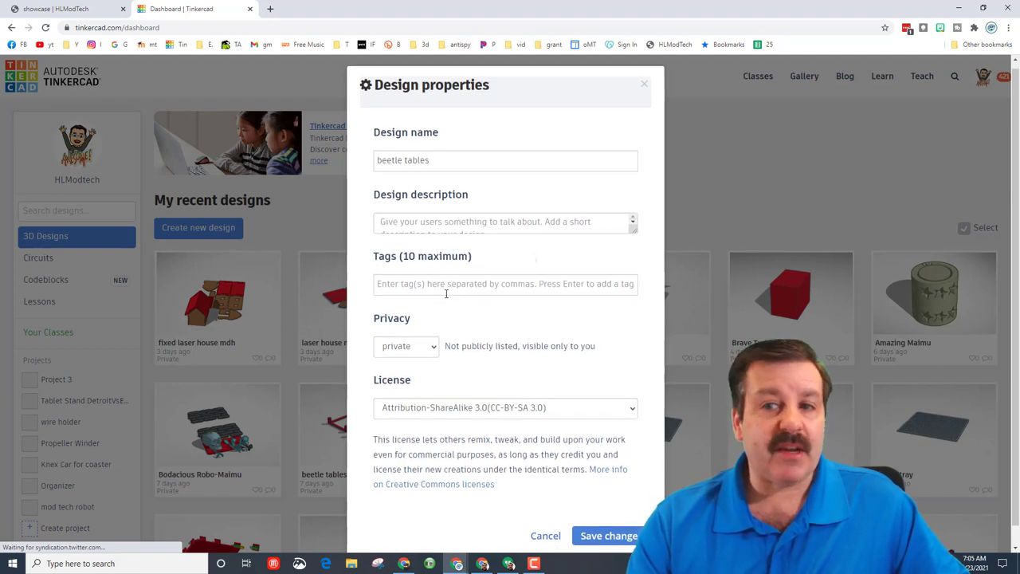
Set beetle tables to public with the Attribution-ShareAlike 3.0 (CC-BY-SA 3.0) license and save.
{"action": "left_click", "coordinate": [406, 345]}
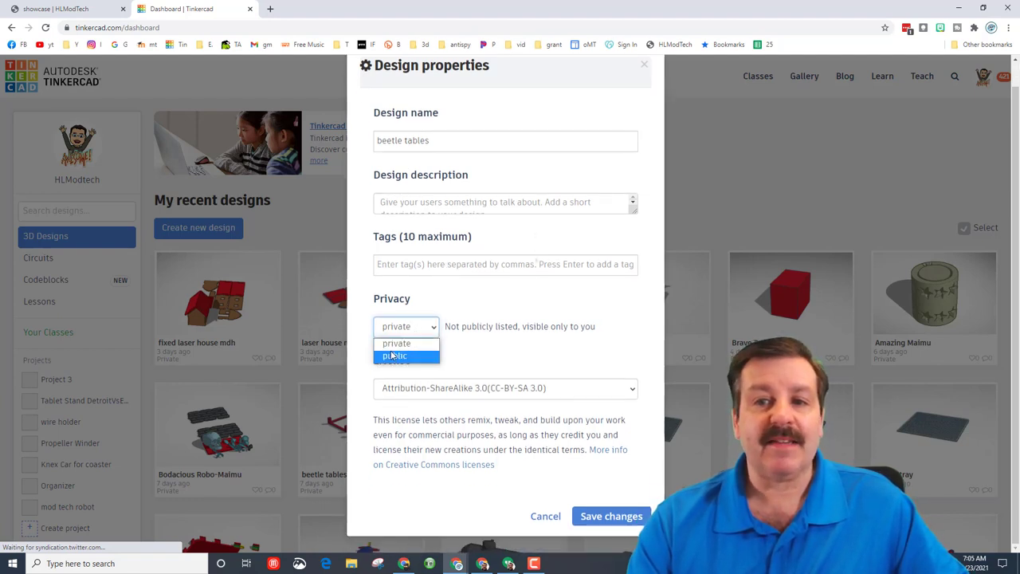
{"action": "left_click", "coordinate": [394, 356]}
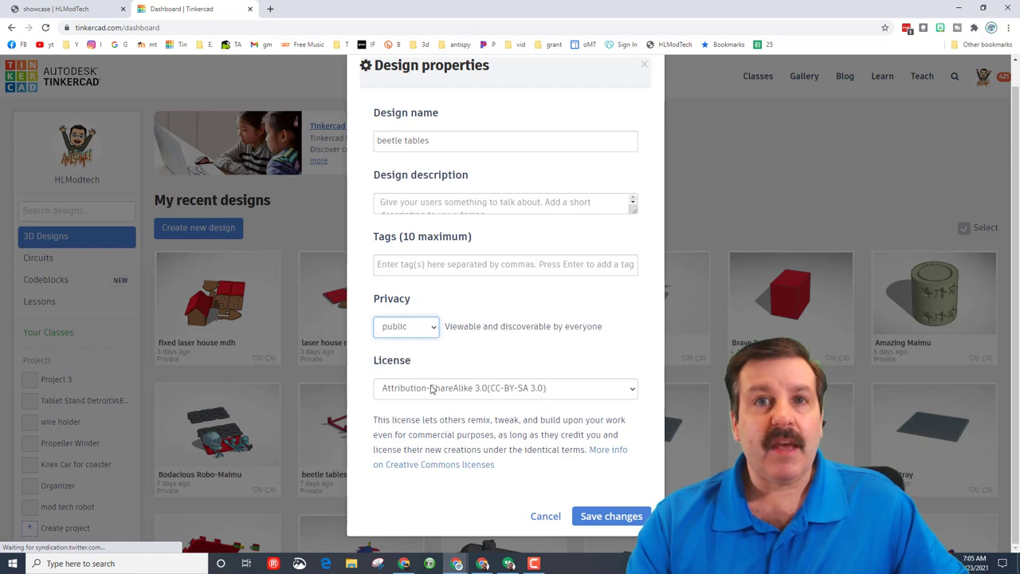
{"action": "left_click", "coordinate": [505, 388]}
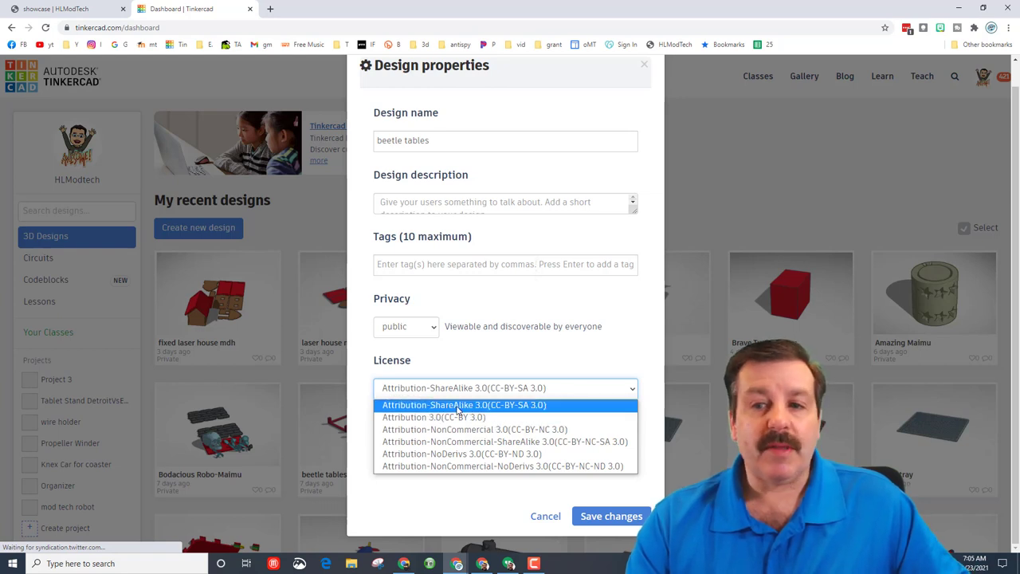
{"action": "mouse_move", "coordinate": [433, 417]}
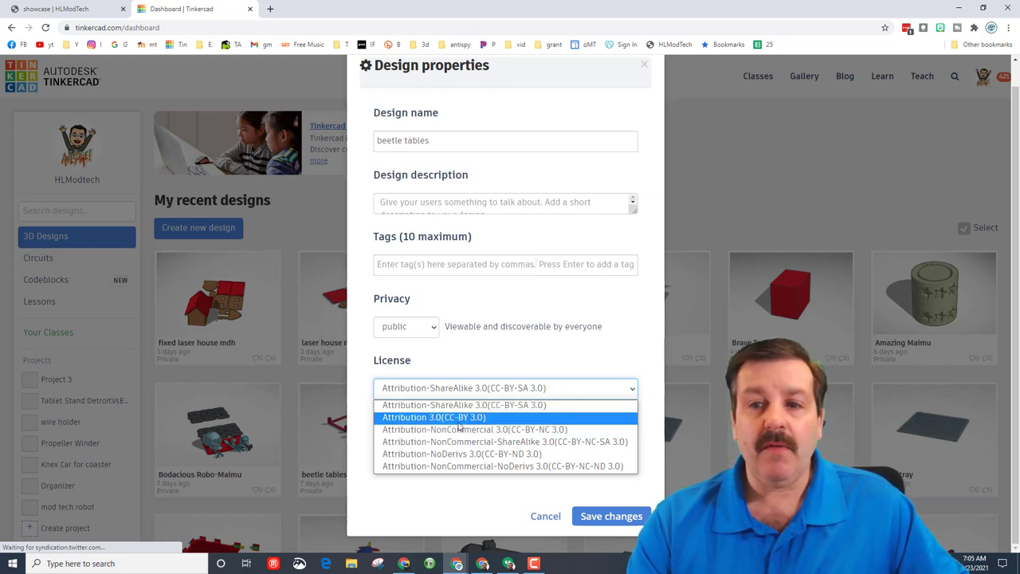
{"action": "mouse_move", "coordinate": [474, 429]}
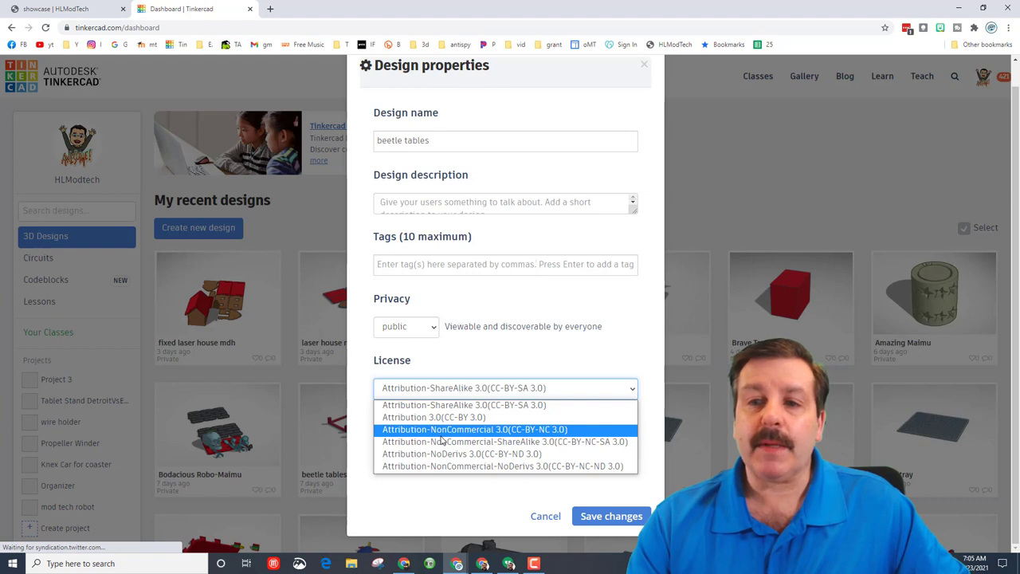
{"action": "mouse_move", "coordinate": [461, 453]}
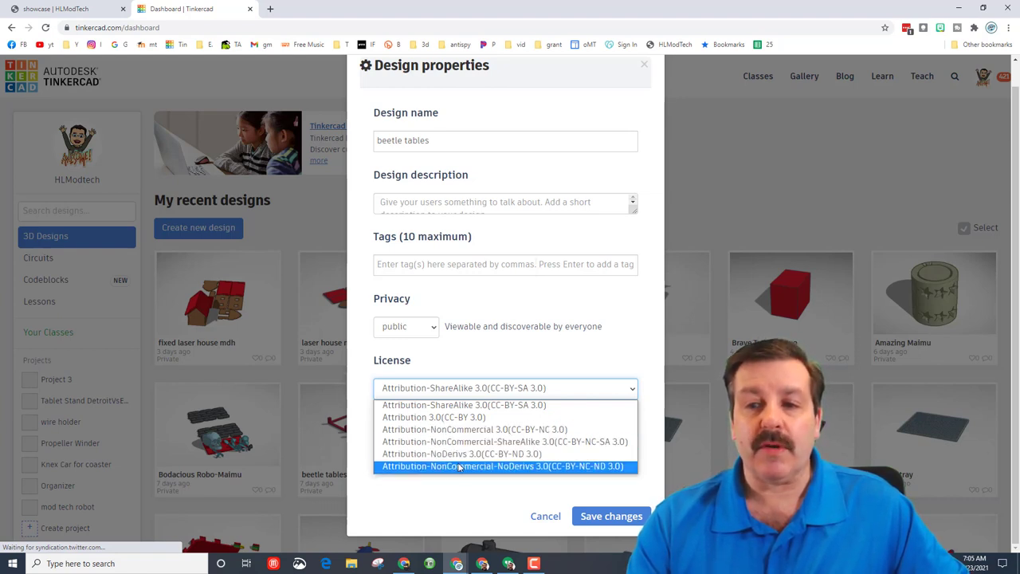
{"action": "mouse_move", "coordinate": [461, 453]}
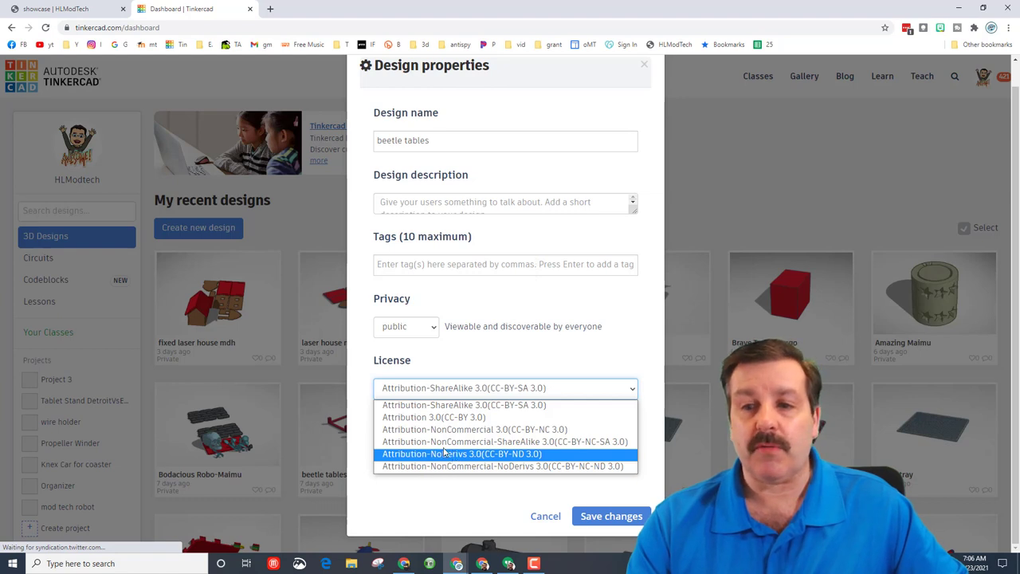
{"action": "mouse_move", "coordinate": [463, 405]}
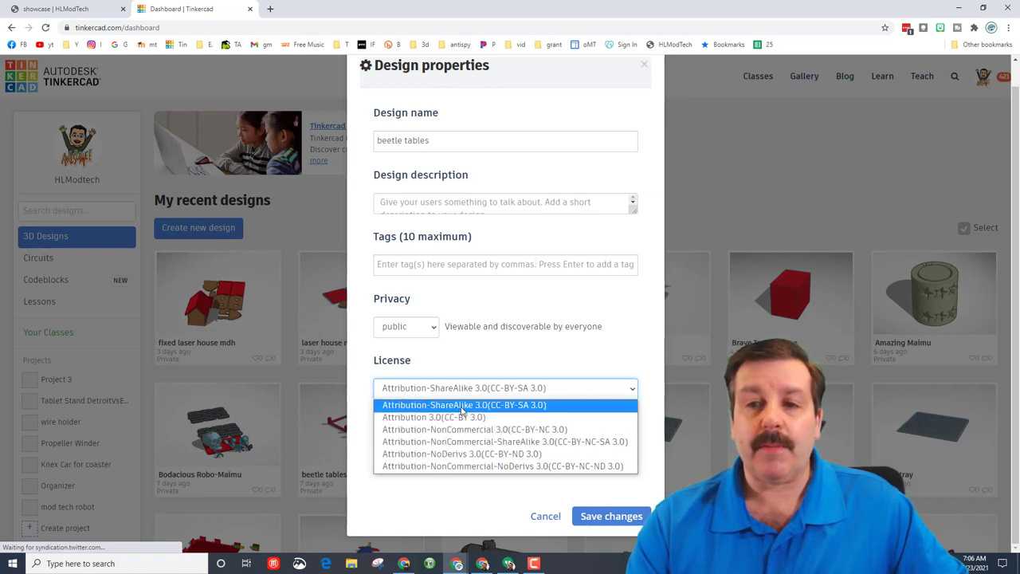
{"action": "left_click", "coordinate": [464, 405]}
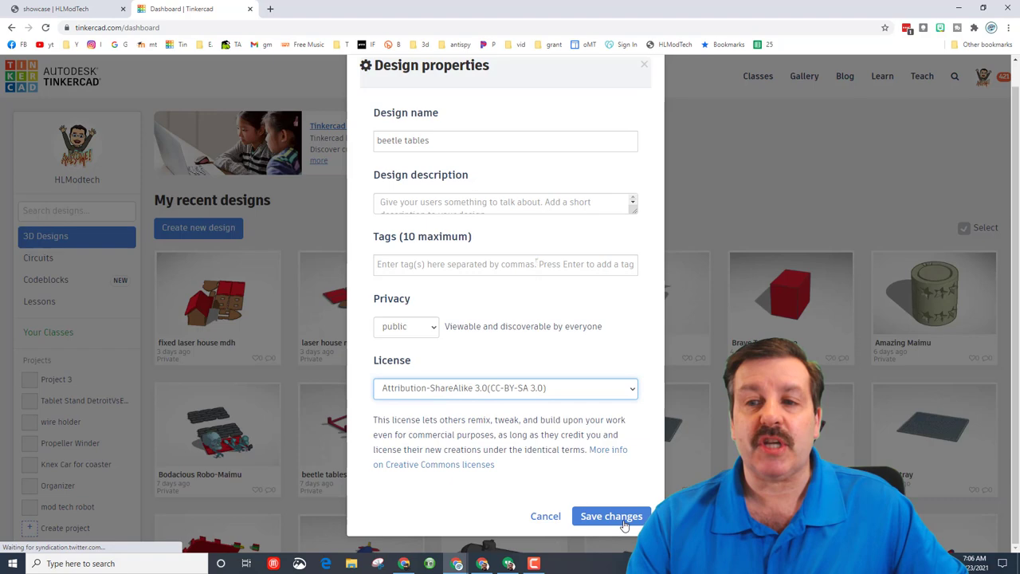
{"action": "left_click", "coordinate": [612, 516]}
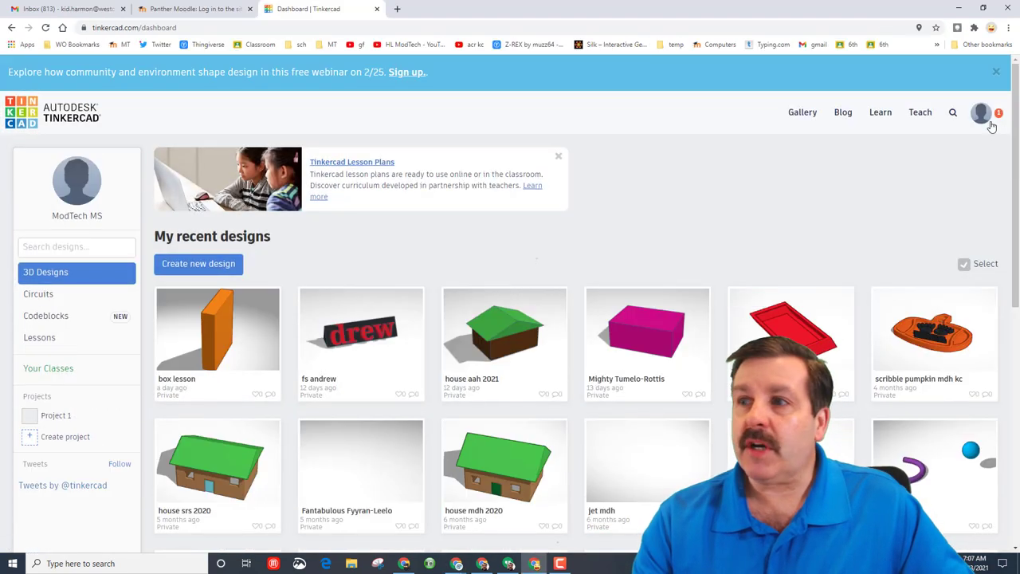
Run a People search in the gallery for 'hl modtech'.
{"action": "left_click", "coordinate": [982, 113]}
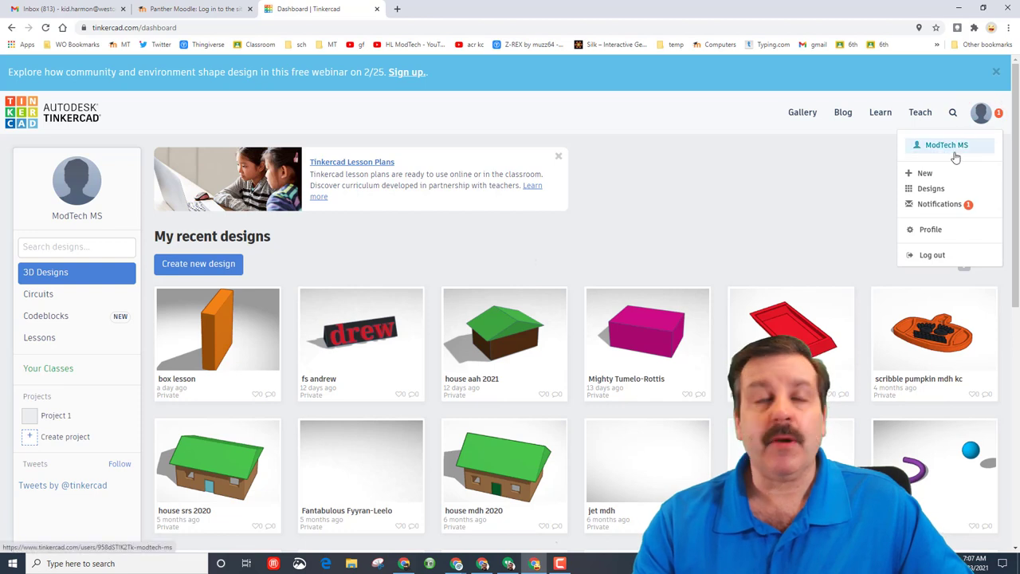
{"action": "left_click", "coordinate": [952, 112]}
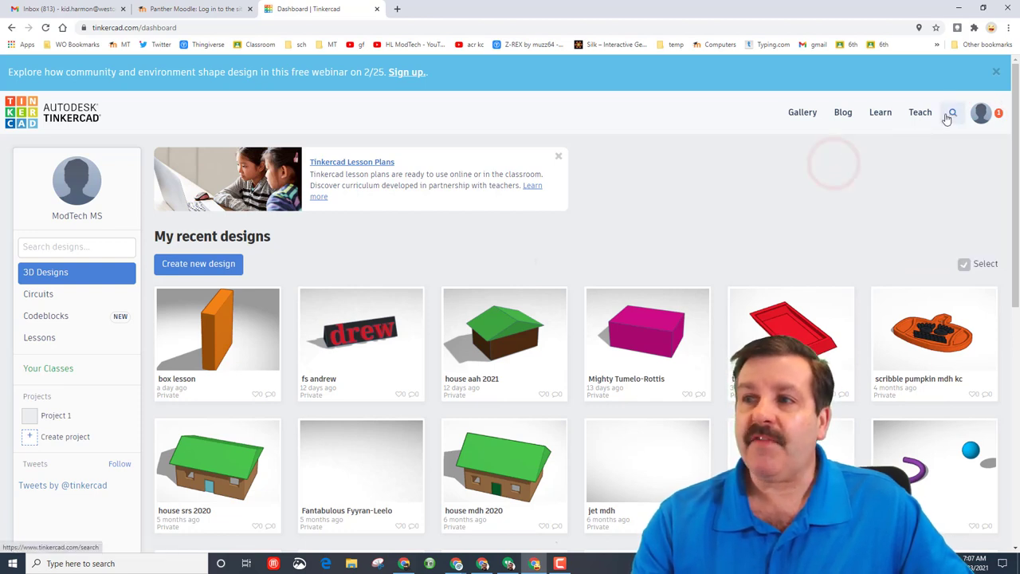
{"action": "left_click", "coordinate": [953, 112]}
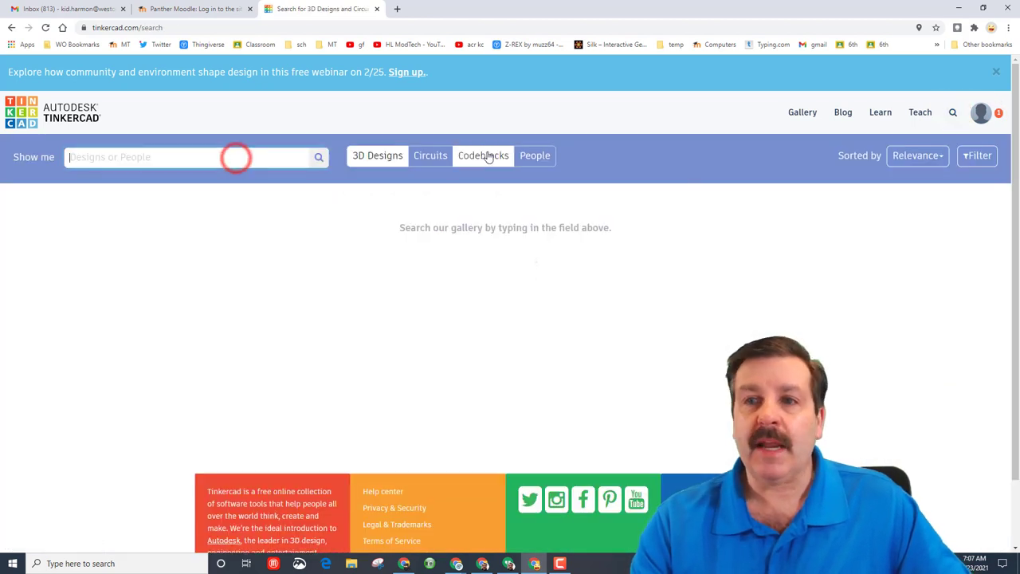
{"action": "left_click", "coordinate": [535, 155]}
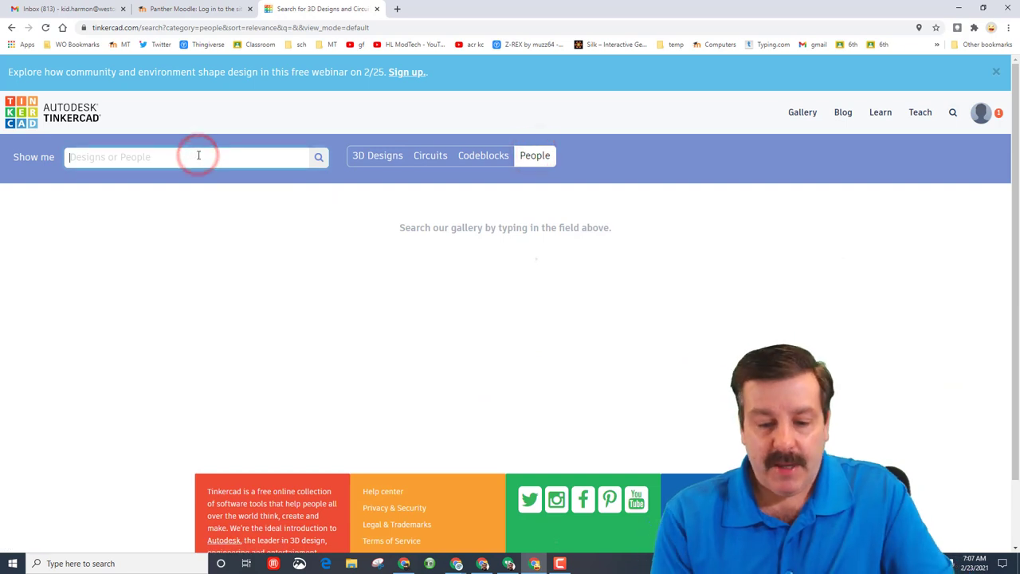
{"action": "type", "text": "hl modtech"}
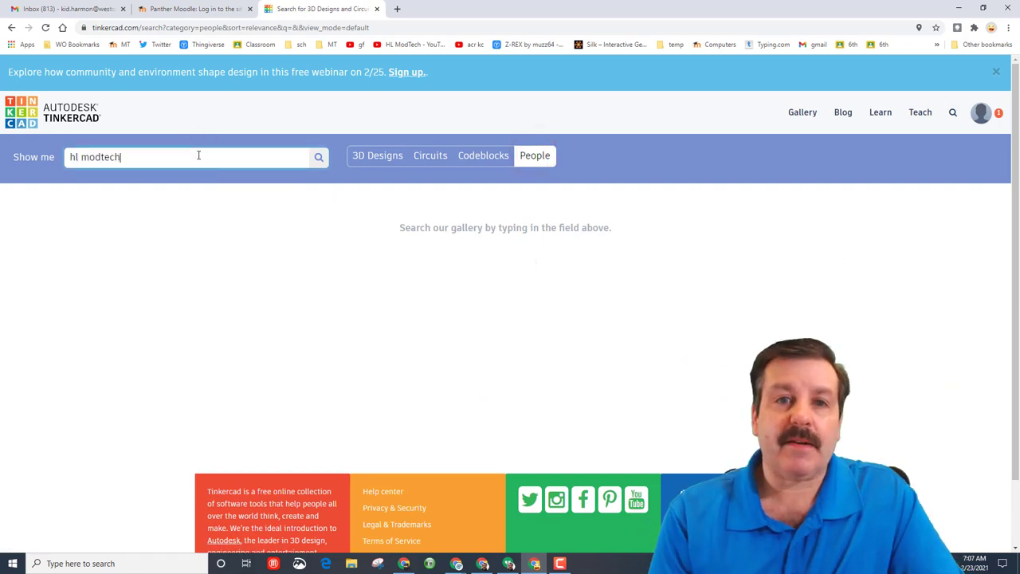
{"action": "left_click", "coordinate": [319, 156]}
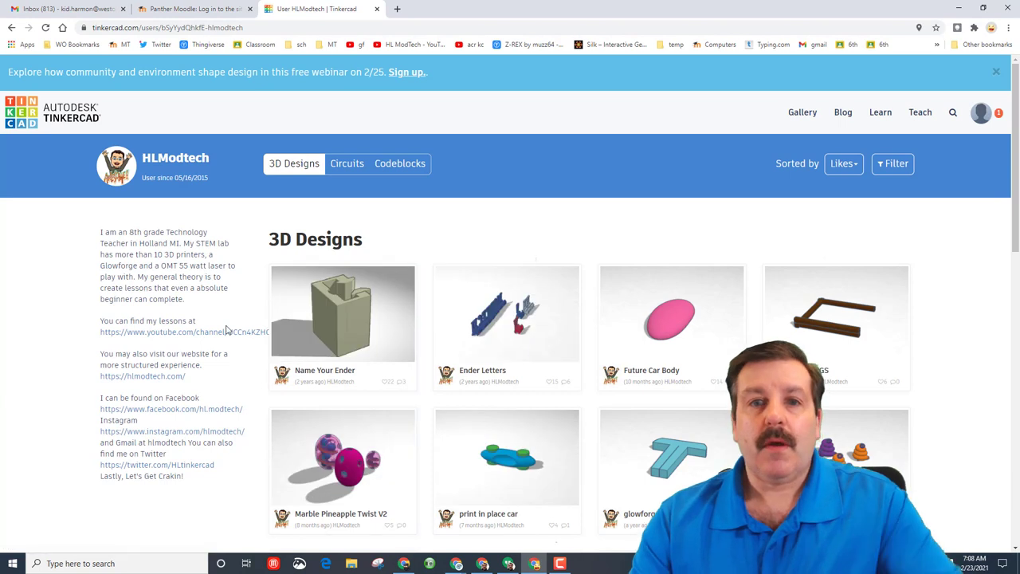
{"action": "mouse_move", "coordinate": [183, 388]}
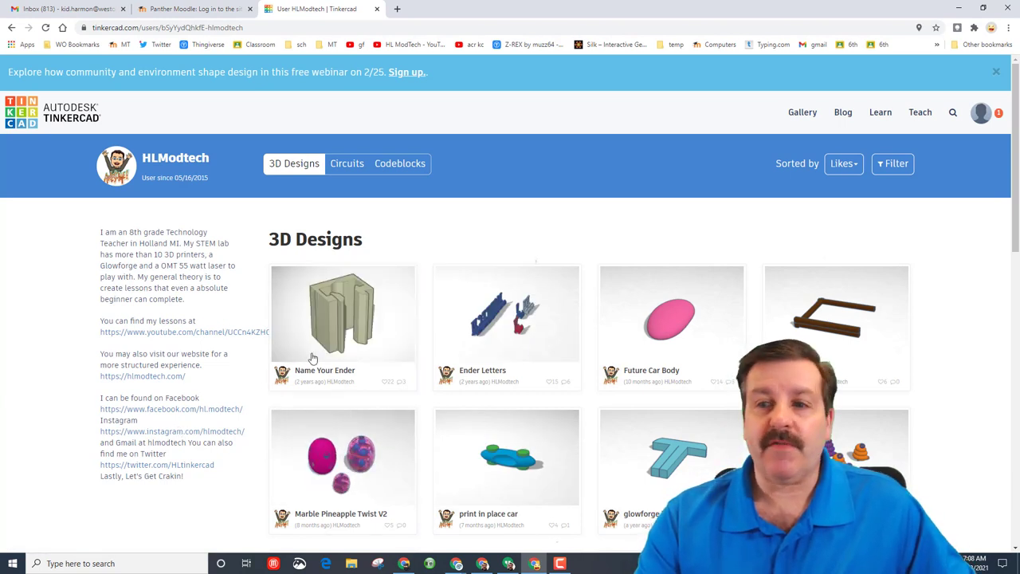
Scroll HLModtech's 3D Designs grid and open Marble Pineapple Twist V2.
{"action": "scroll", "scroll_direction": "down", "scroll_amount": 3}
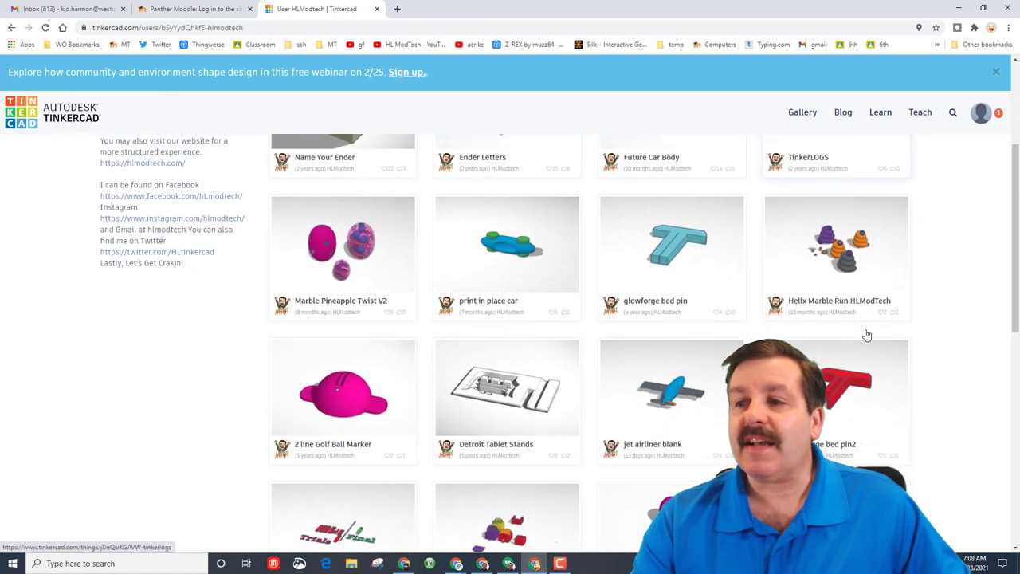
{"action": "scroll", "scroll_direction": "down", "scroll_amount": 3}
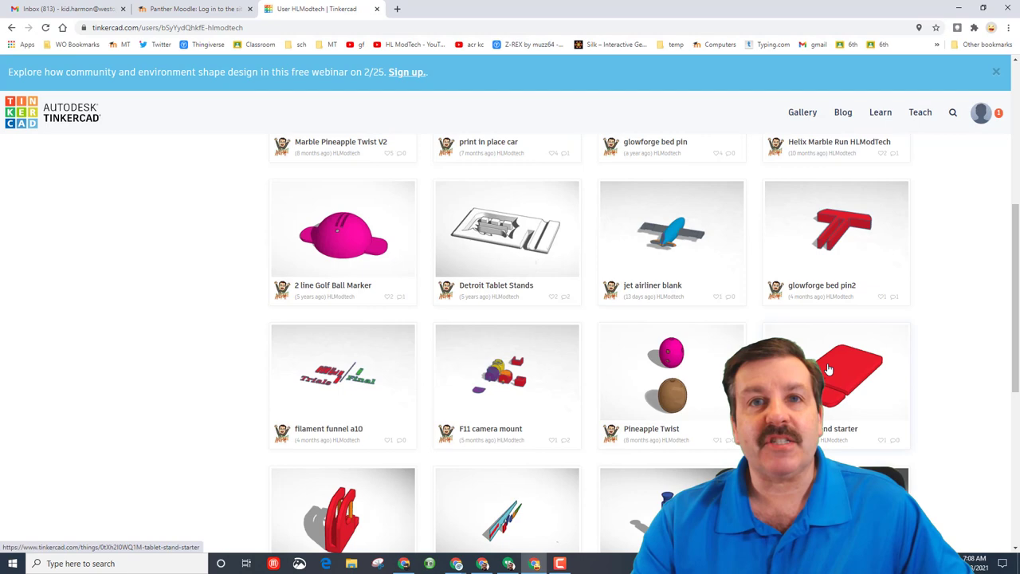
{"action": "scroll", "scroll_direction": "up", "scroll_amount": 3}
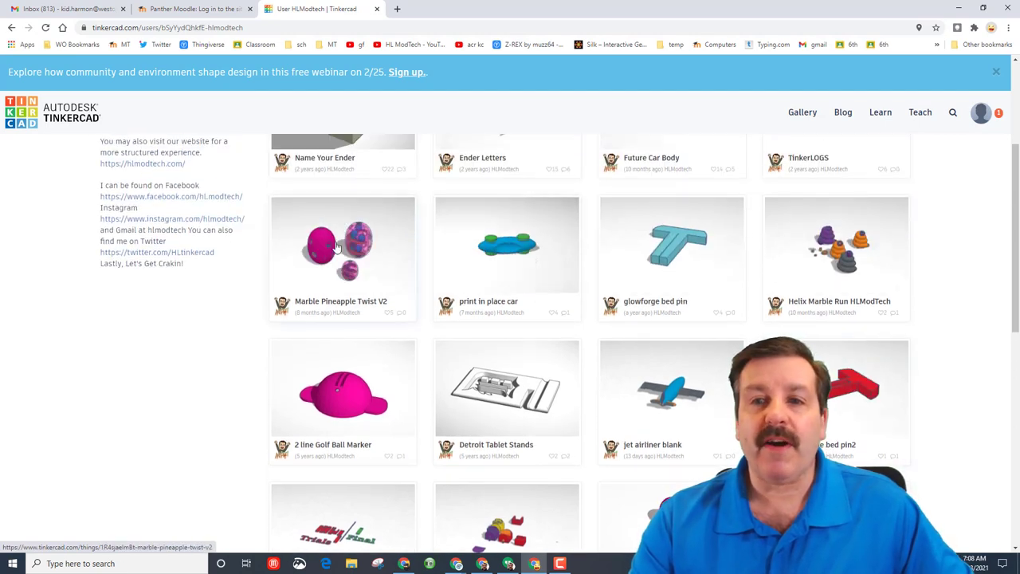
{"action": "left_click", "coordinate": [342, 245]}
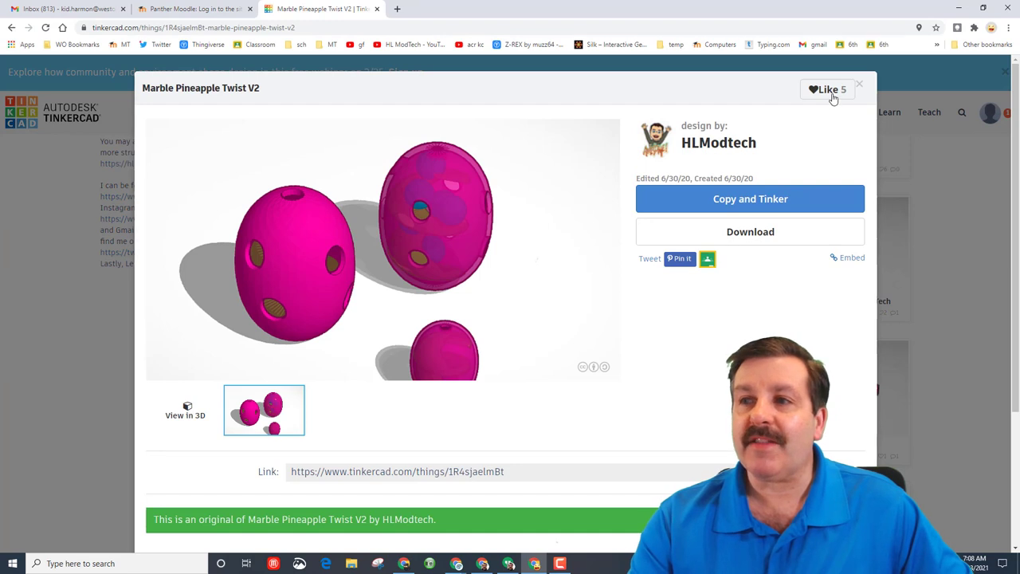
Like Marble Pineapple Twist V2, raising it to 6 likes, and view its comments.
{"action": "left_click", "coordinate": [827, 88]}
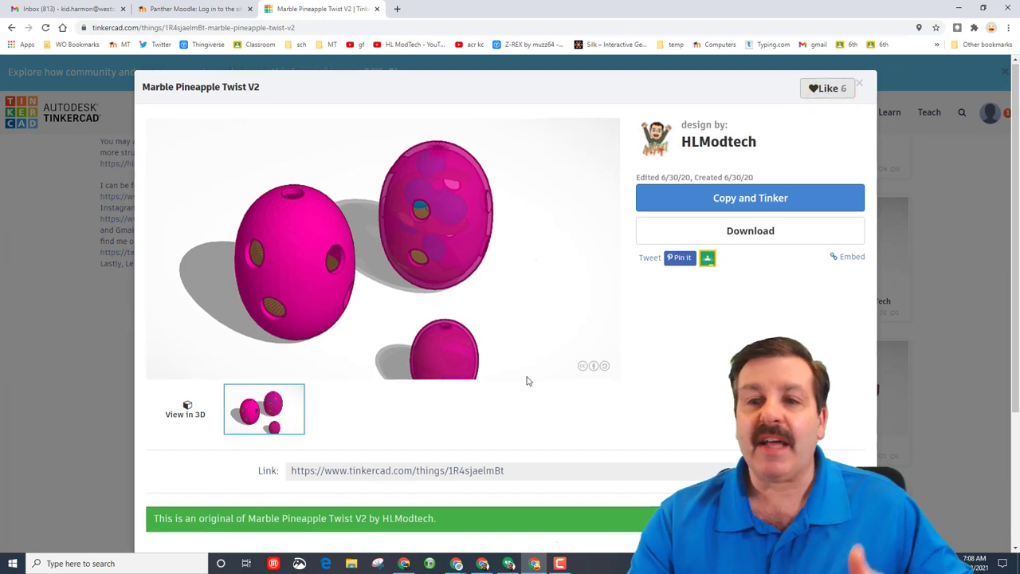
{"action": "scroll", "scroll_direction": "down", "scroll_amount": 3}
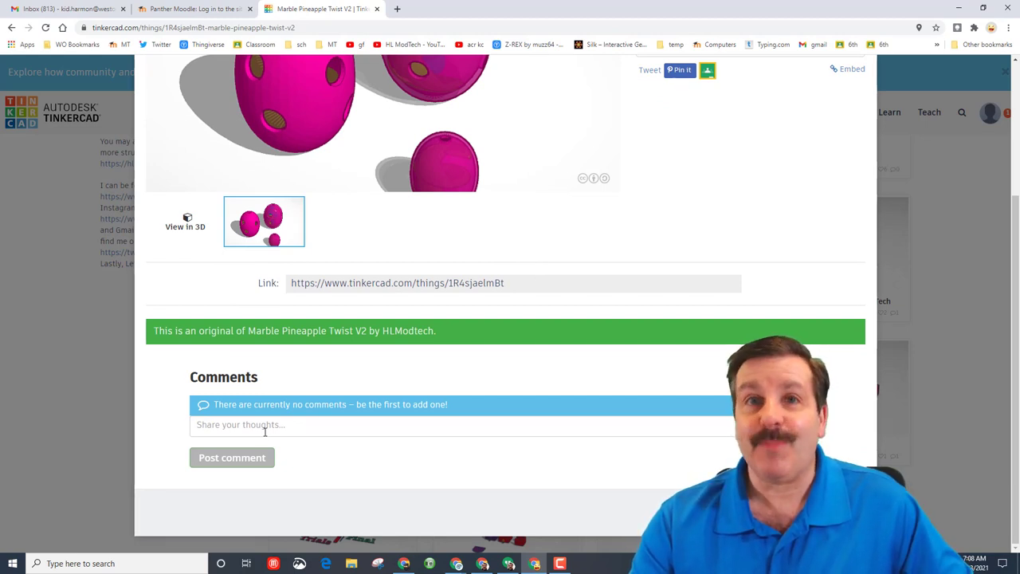
{"action": "left_click", "coordinate": [981, 112]}
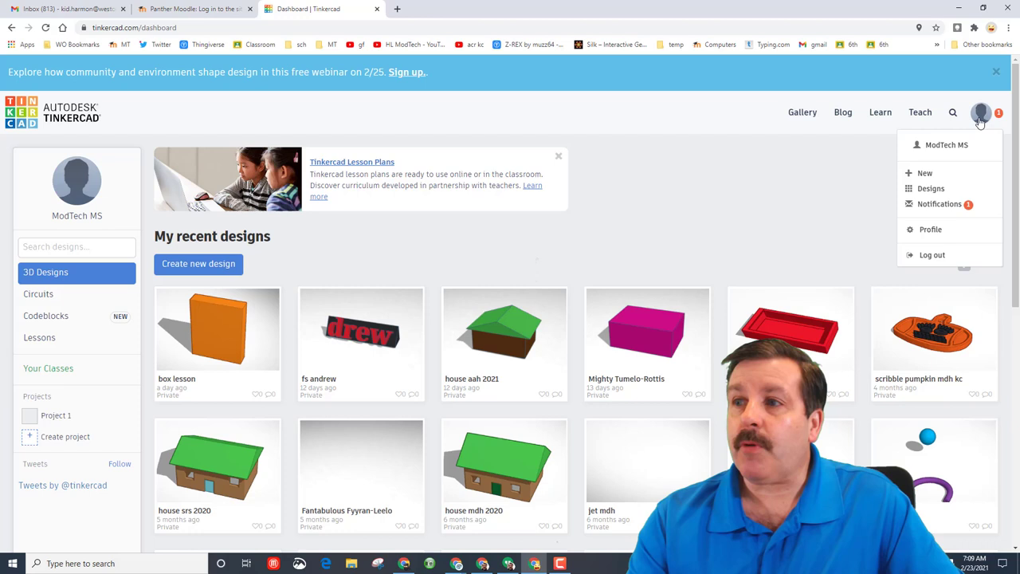
{"action": "mouse_move", "coordinate": [931, 230]}
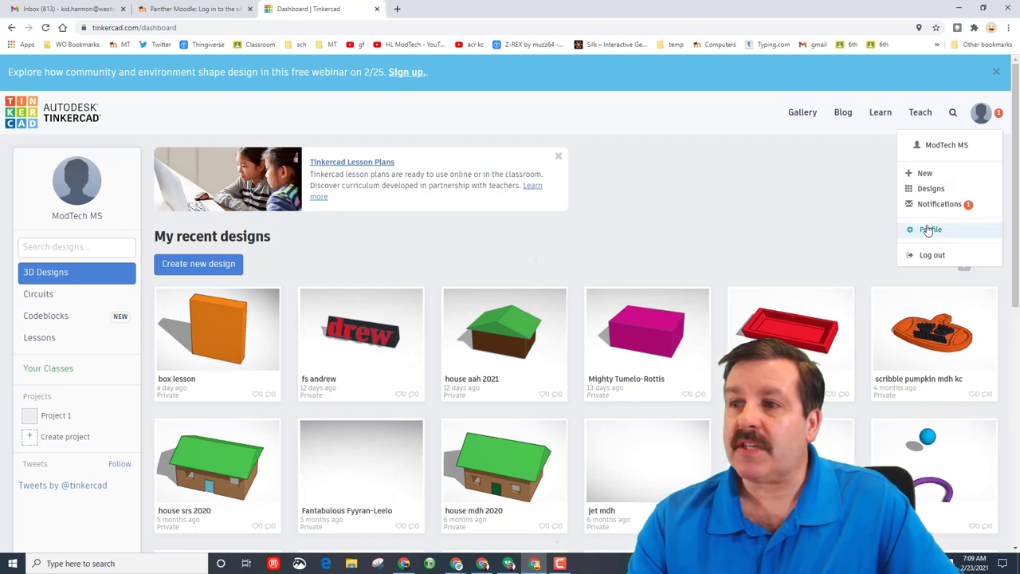
Choose Profile from the avatar menu to open Account Settings.
{"action": "left_click", "coordinate": [930, 230]}
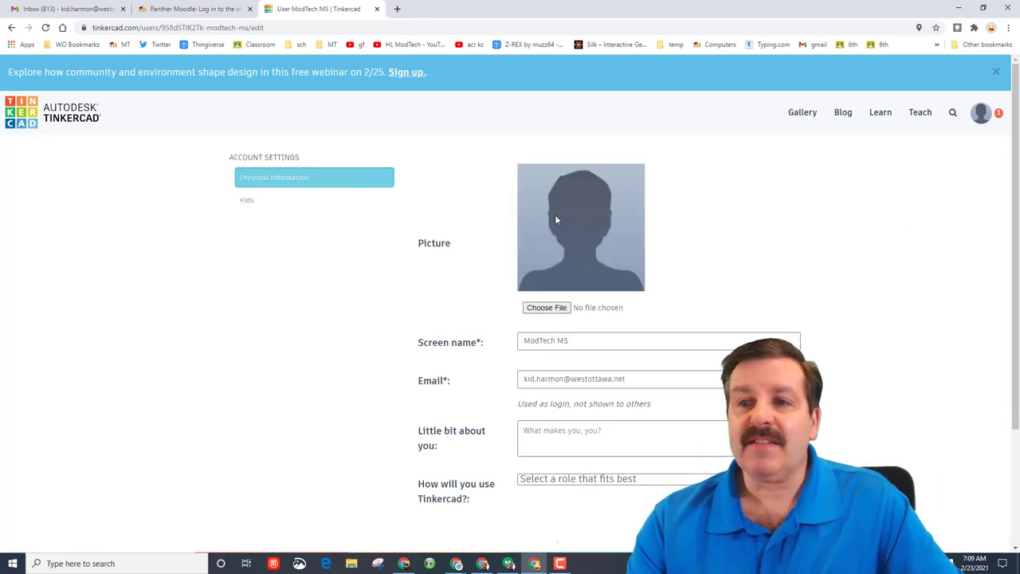
{"action": "mouse_move", "coordinate": [568, 239]}
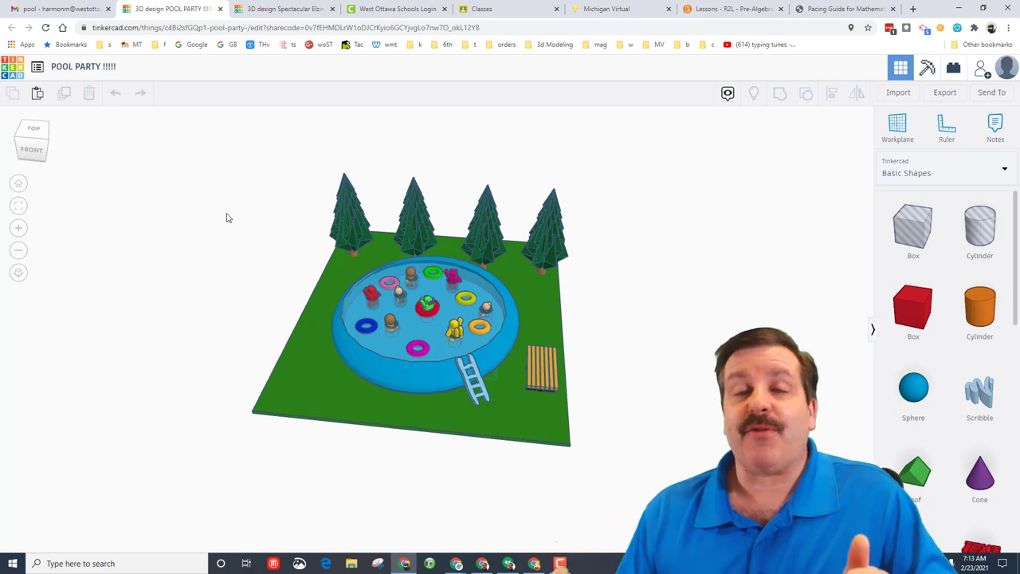
{"action": "mouse_move", "coordinate": [279, 247]}
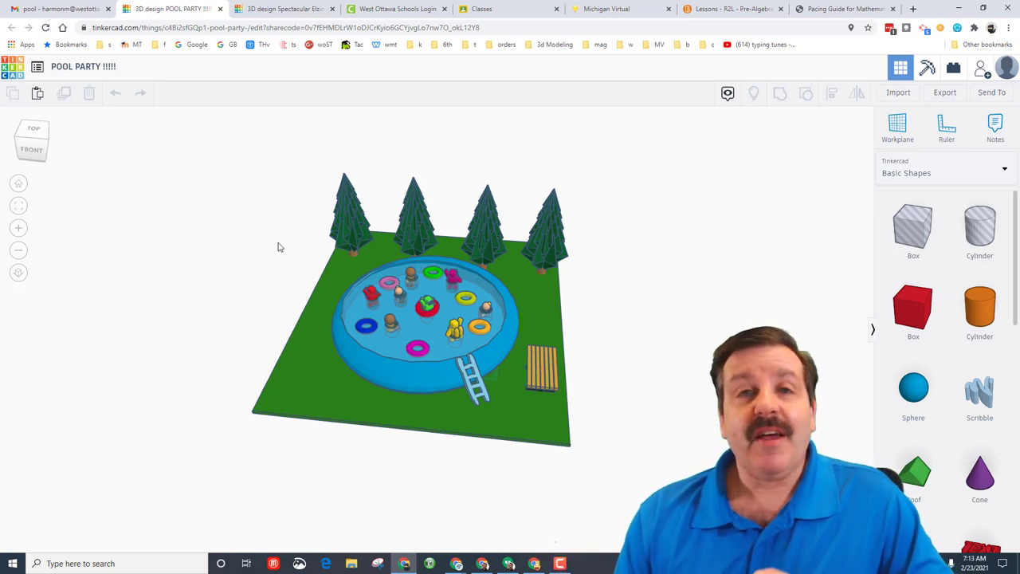
{"action": "mouse_move", "coordinate": [278, 243]}
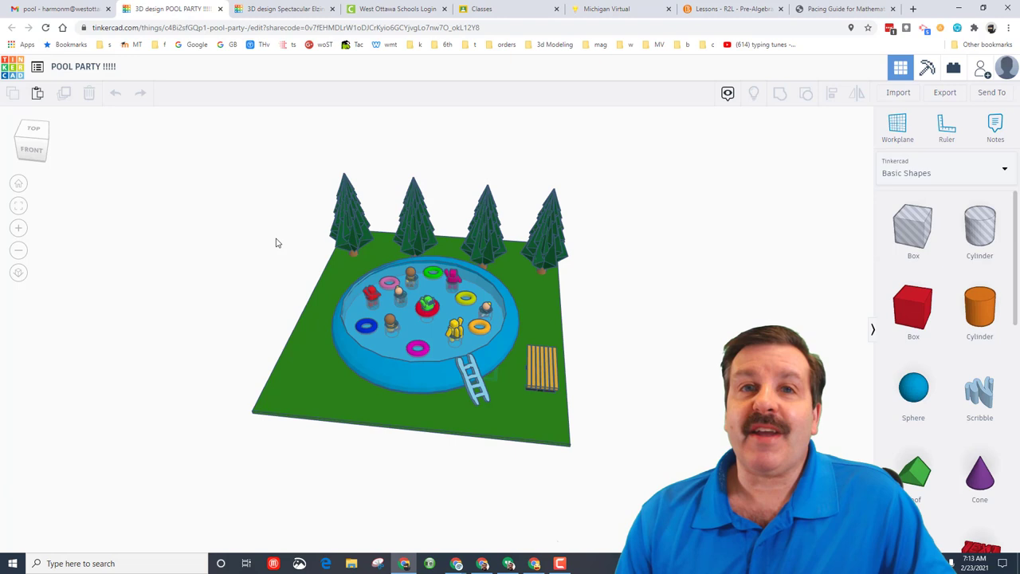
{"action": "mouse_move", "coordinate": [273, 234]}
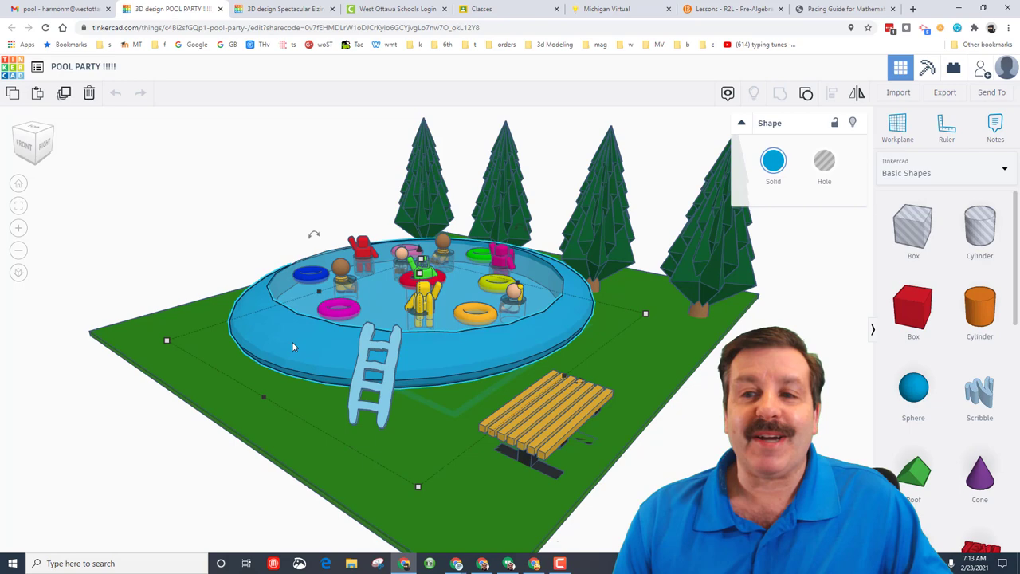
{"action": "mouse_move", "coordinate": [221, 335]}
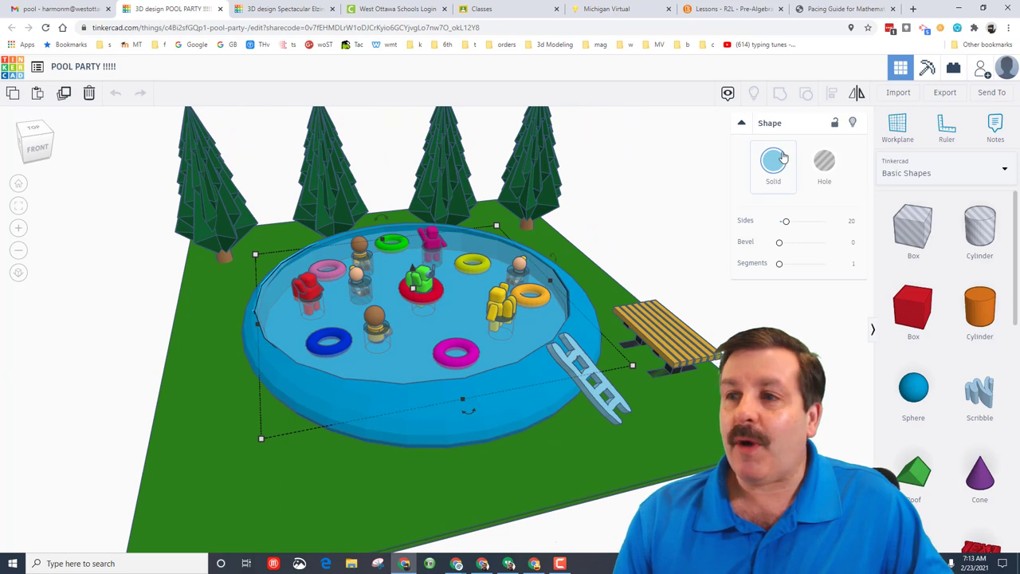
Uncheck Transparent in the pool's Solid color panel so the water is opaque light blue.
{"action": "left_click", "coordinate": [773, 160]}
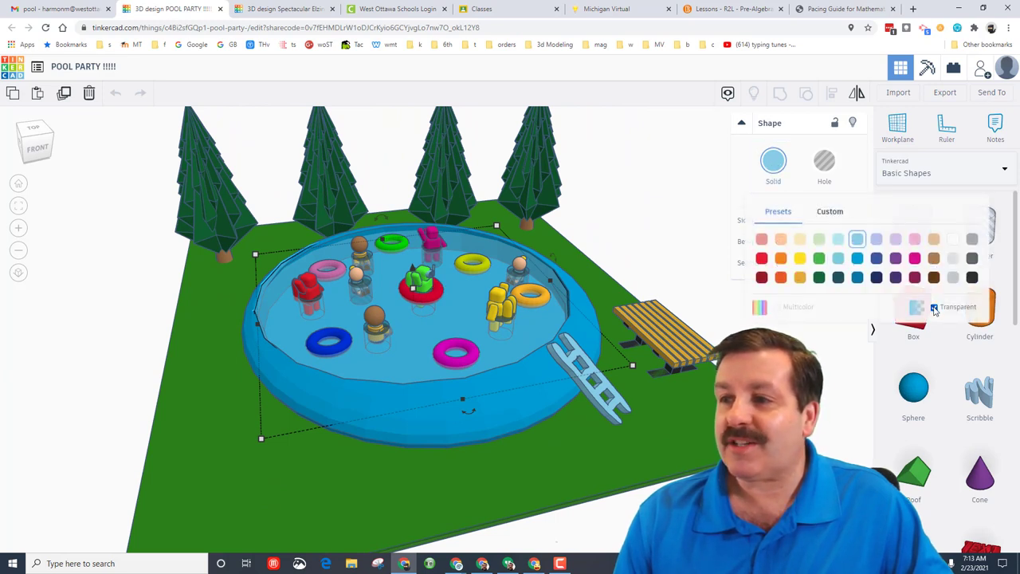
{"action": "left_click", "coordinate": [934, 307]}
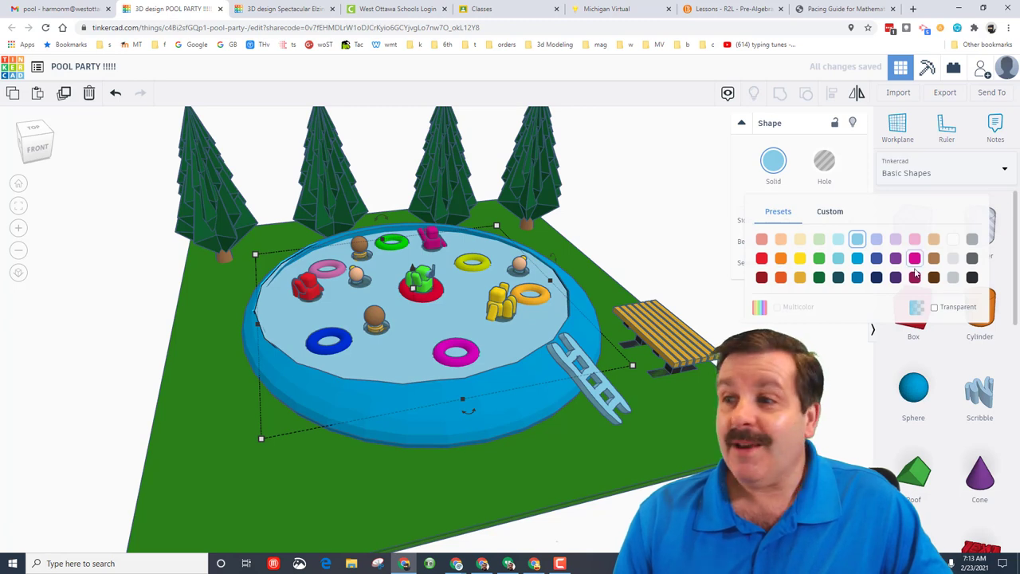
{"action": "left_click", "coordinate": [934, 307]}
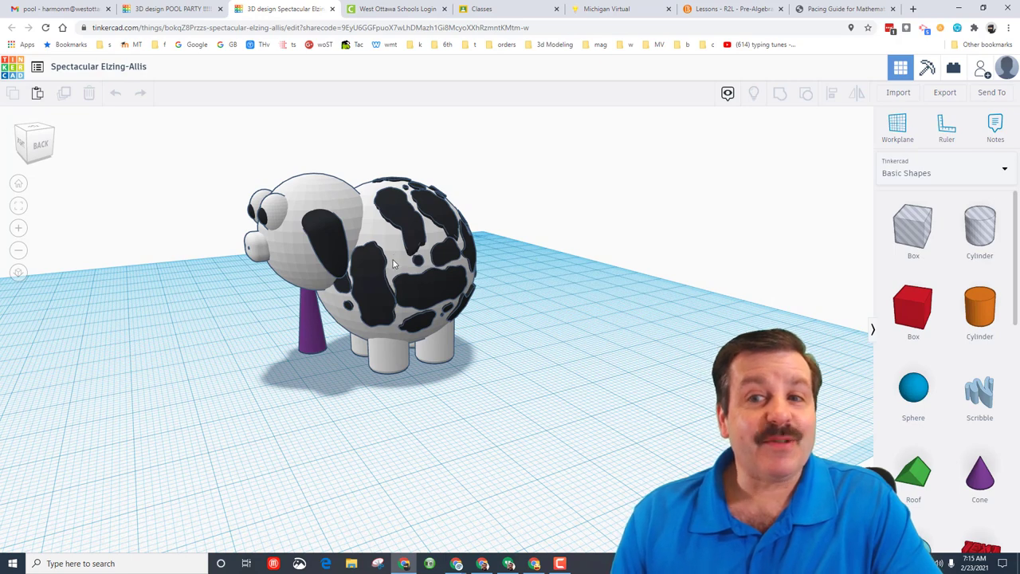
{"action": "mouse_move", "coordinate": [347, 407]}
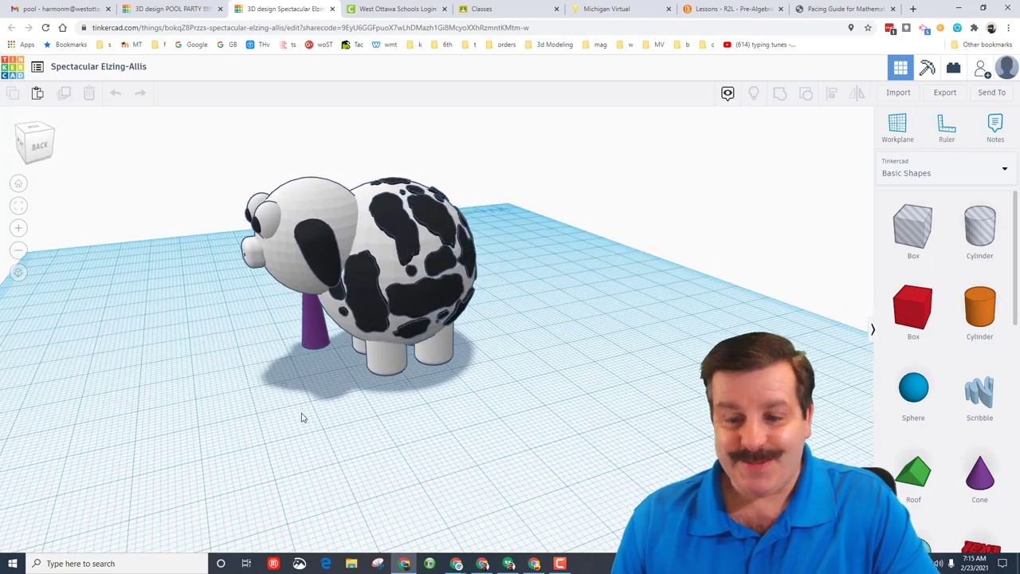
Select the copied cow, ungroup its spotted body, and deselect the separated parts.
{"action": "left_click", "coordinate": [398, 263]}
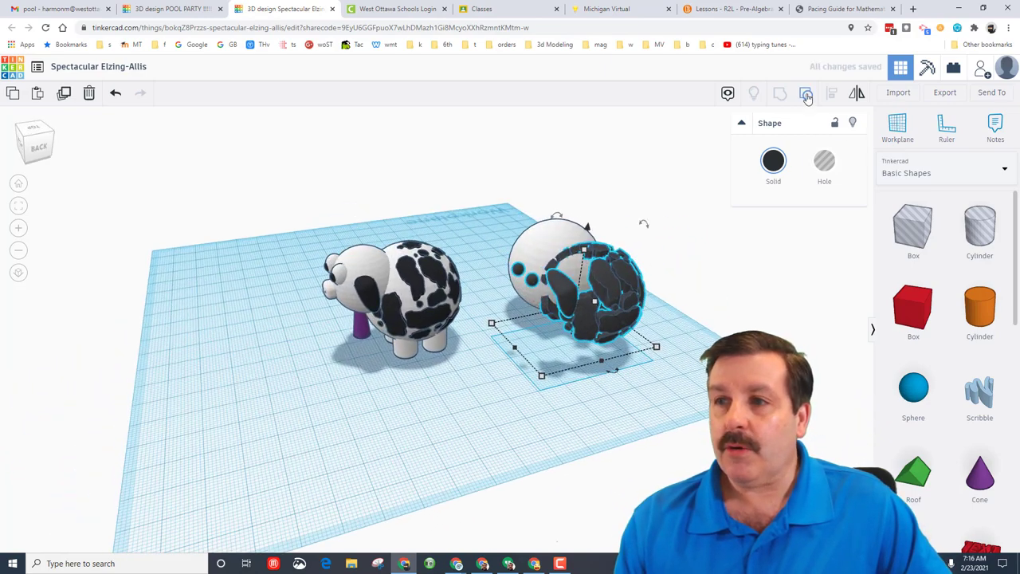
{"action": "left_click", "coordinate": [806, 94]}
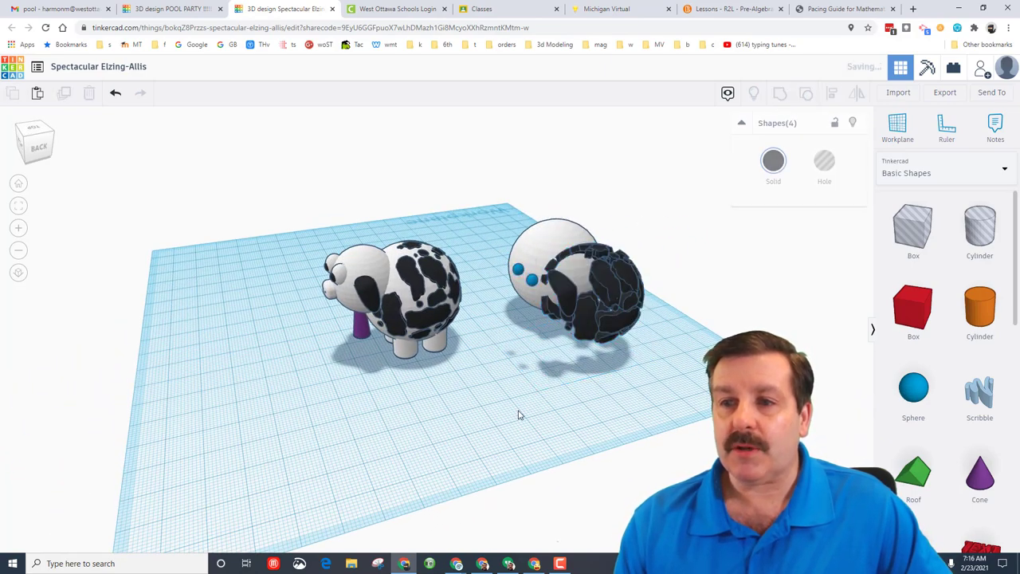
{"action": "left_click", "coordinate": [606, 279]}
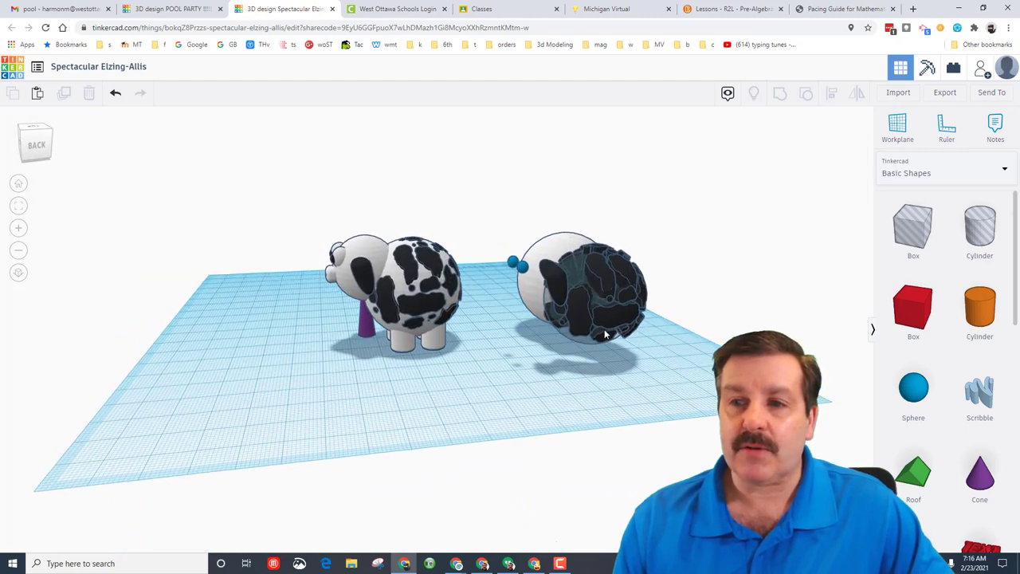
{"action": "left_click", "coordinate": [598, 287]}
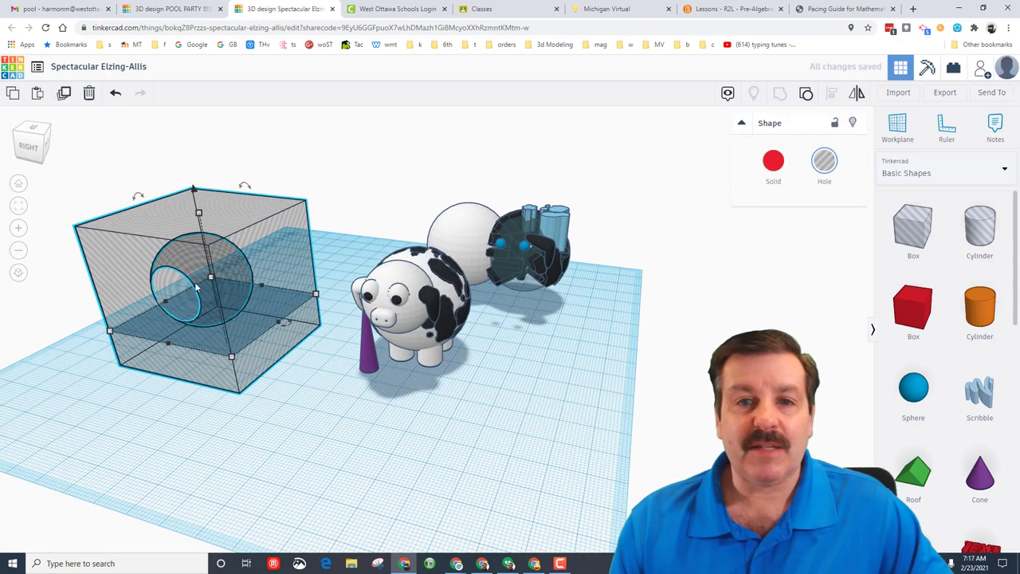
{"action": "mouse_move", "coordinate": [191, 263]}
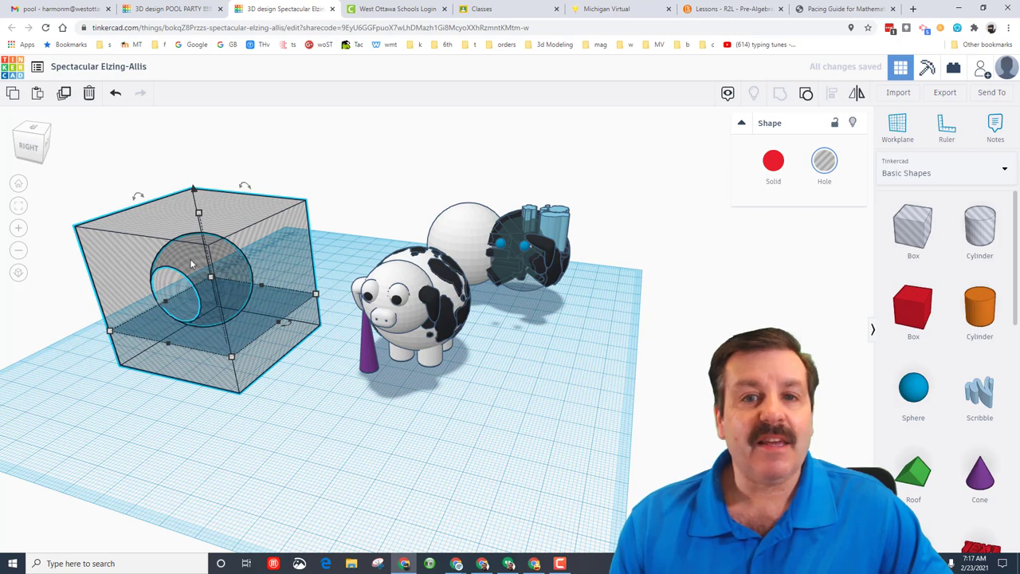
{"action": "mouse_move", "coordinate": [547, 258]}
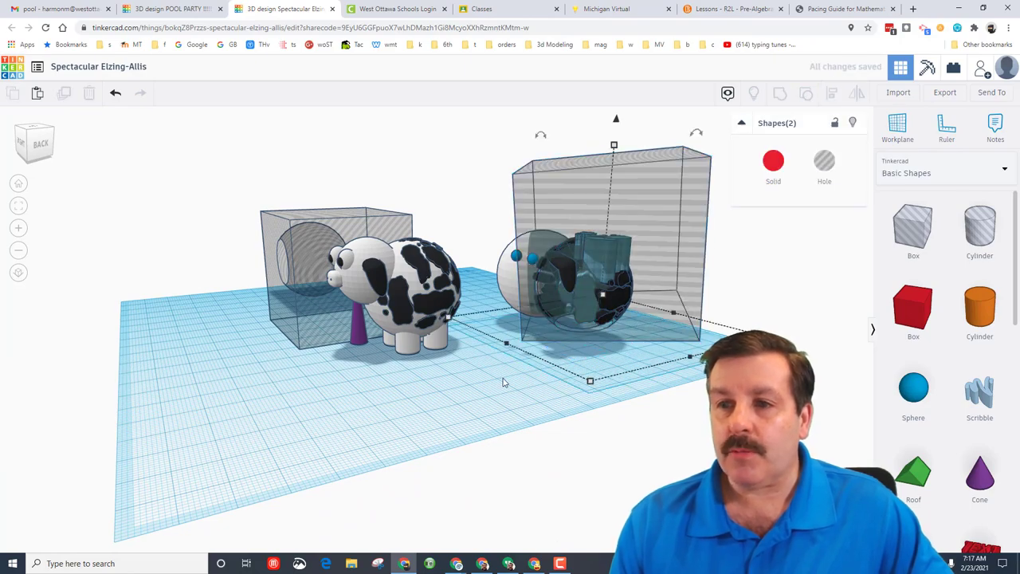
Drag the two box holes into position around the cows.
{"action": "left_click_drag", "start_coordinate": [502, 383], "coordinate": [287, 406]}
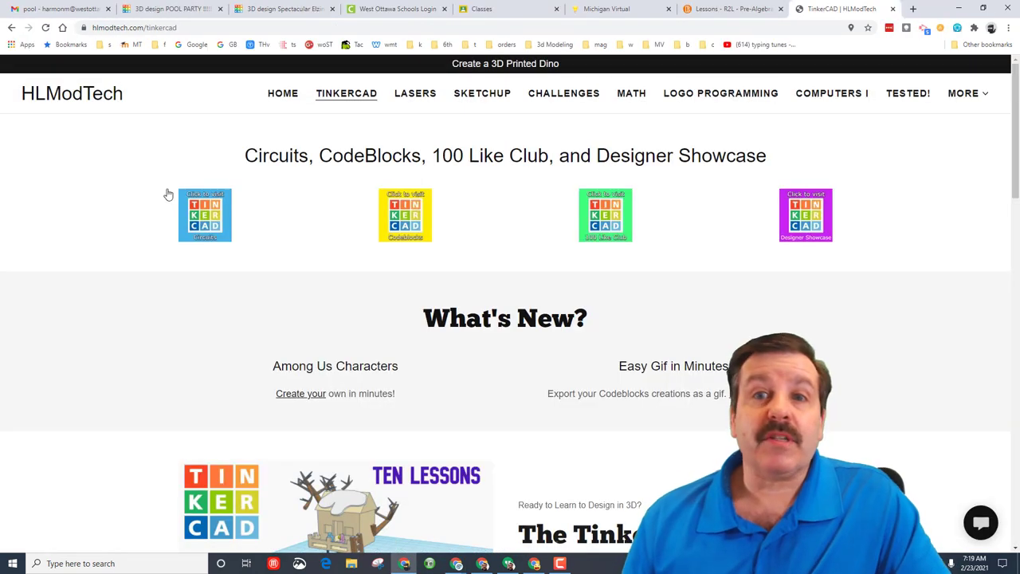
{"action": "mouse_move", "coordinate": [277, 287]}
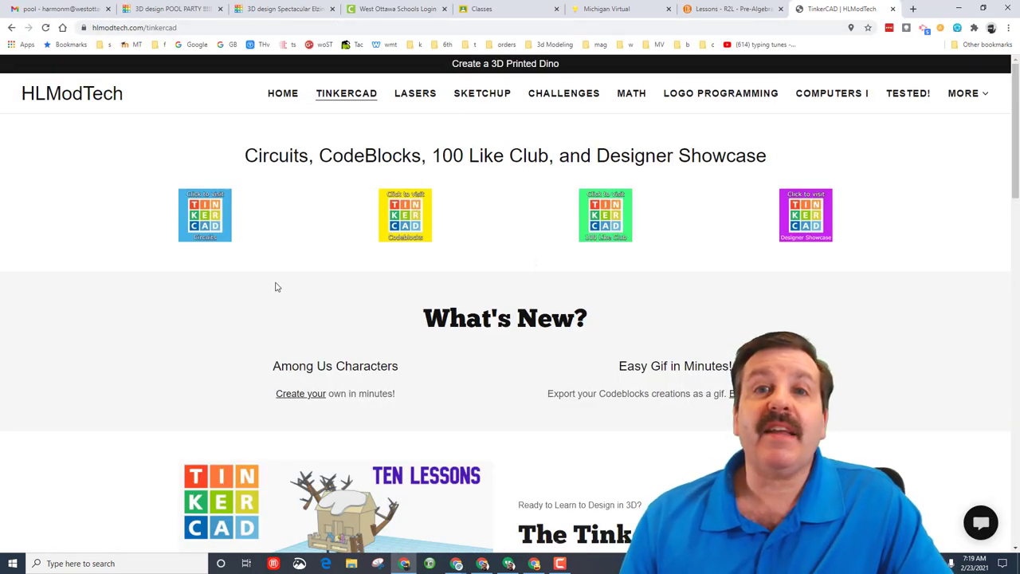
Open the HLModTech chat contact form, then return to the JACK dino design tab.
{"action": "left_click", "coordinate": [981, 523]}
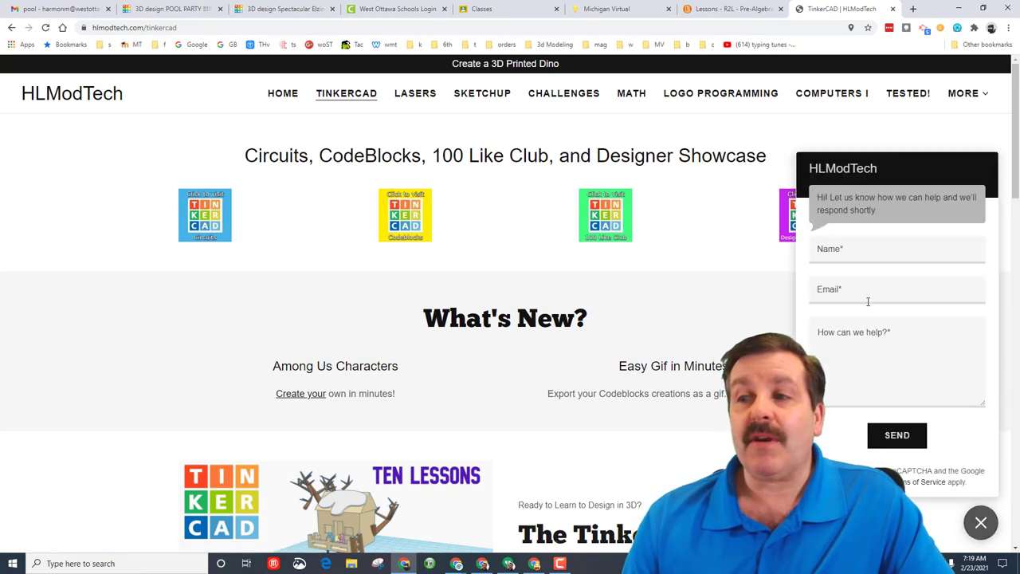
{"action": "mouse_move", "coordinate": [480, 257]}
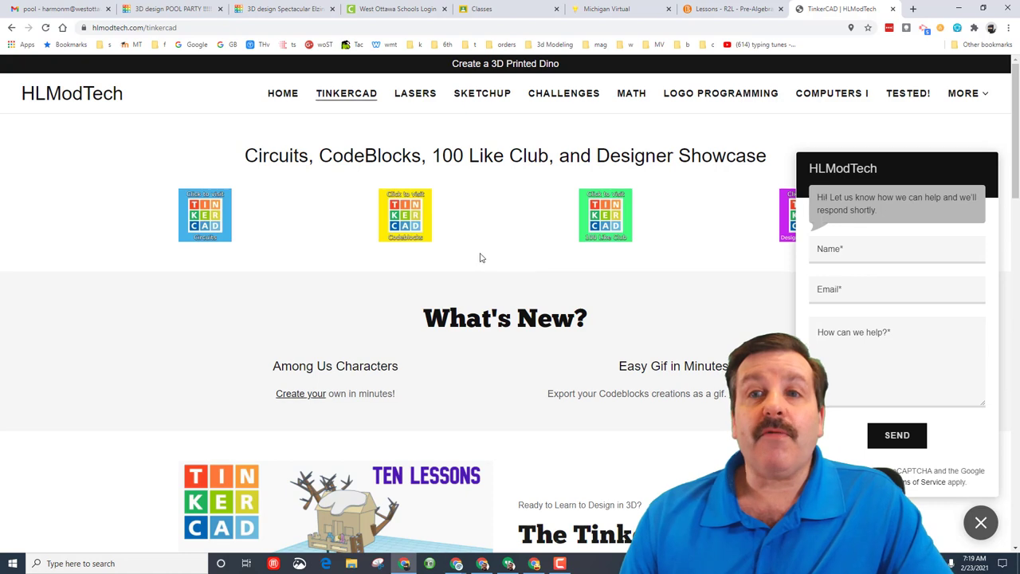
{"action": "mouse_move", "coordinate": [283, 9]}
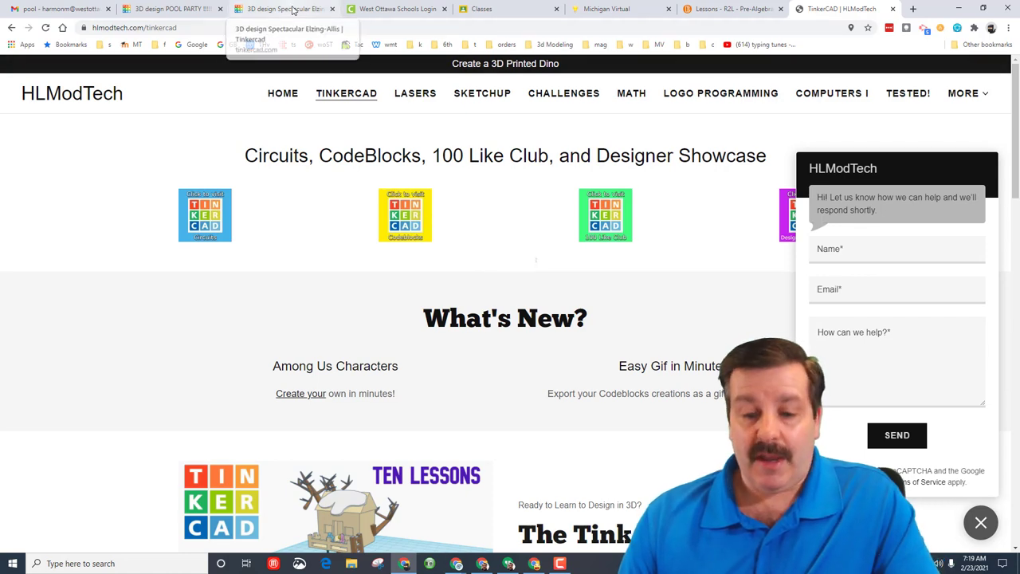
{"action": "left_click", "coordinate": [284, 9]}
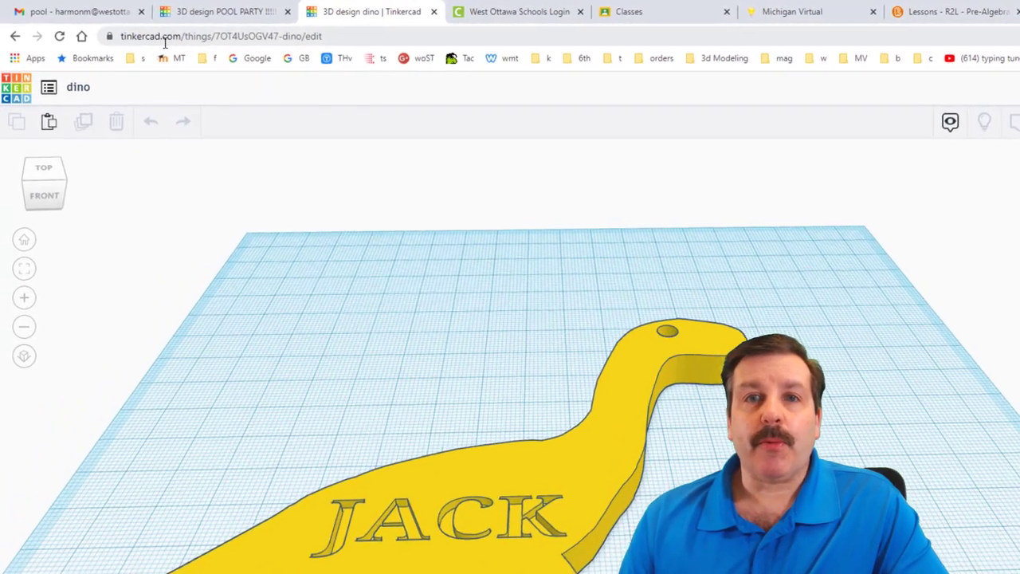
Generate a new 336-hour collaboration link for the dino design and copy it.
{"action": "left_click", "coordinate": [933, 89]}
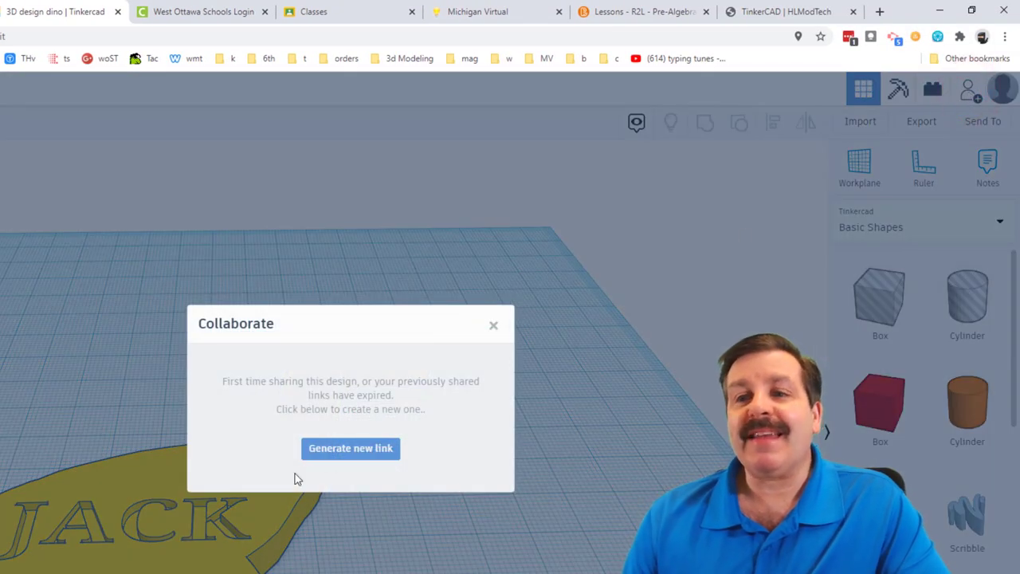
{"action": "left_click", "coordinate": [351, 448]}
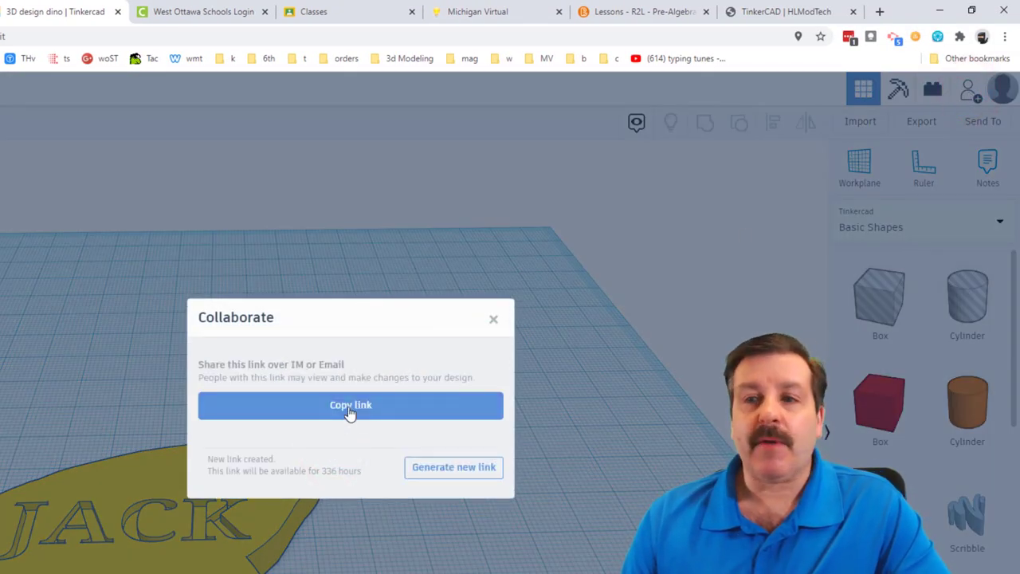
{"action": "left_click", "coordinate": [351, 405]}
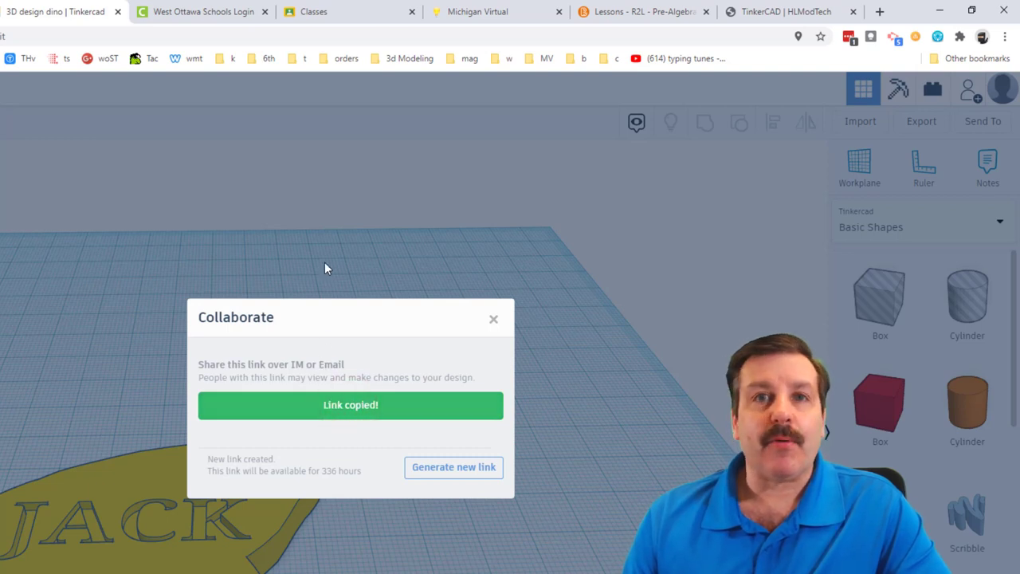